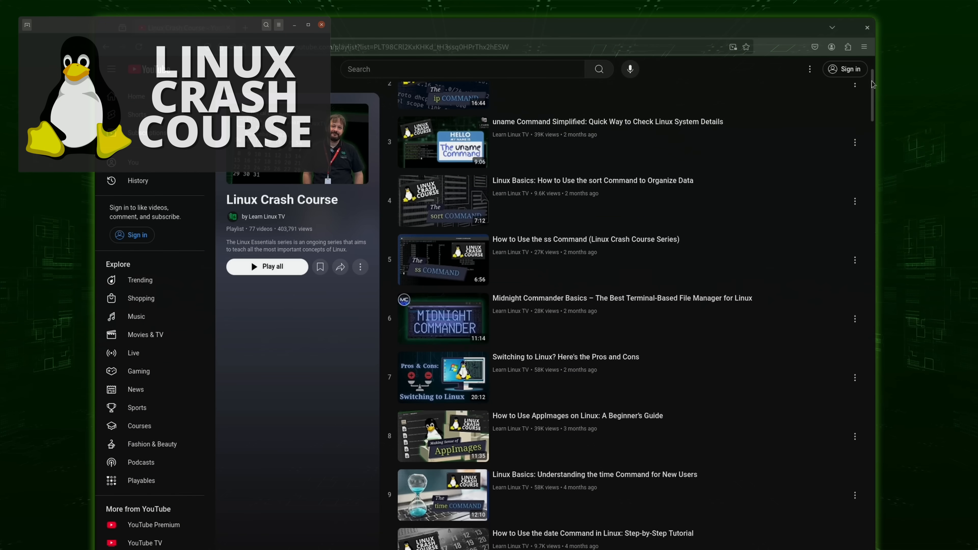
Quit the touch man page with q and return to the shell prompt.
scroll("down", 3)
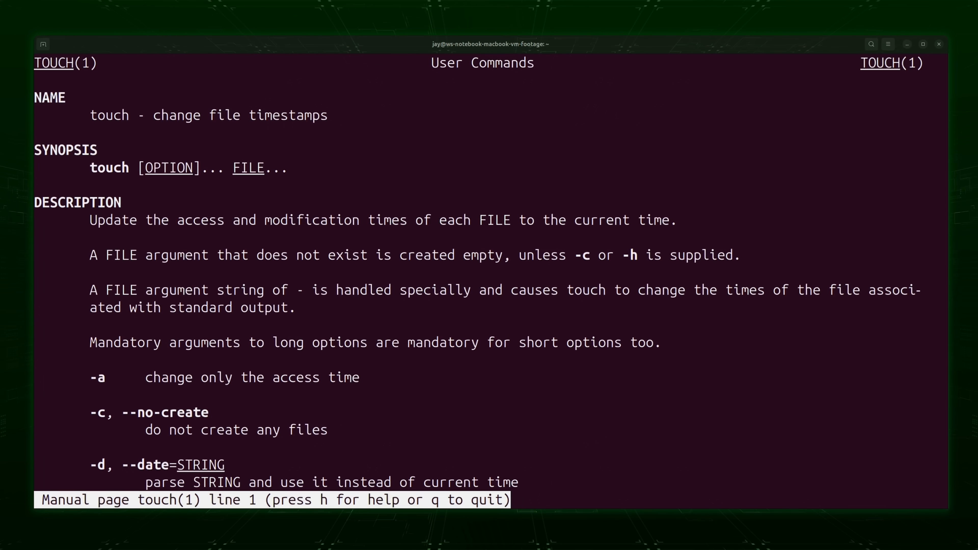
key("q")
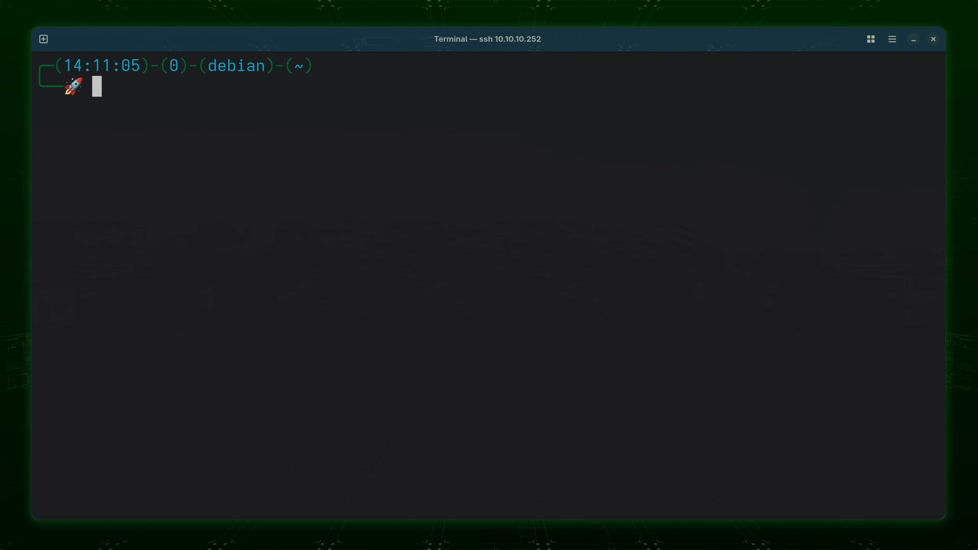
Run 'command -v touch' to confirm touch lives at /usr/bin/touch.
type("command -v")
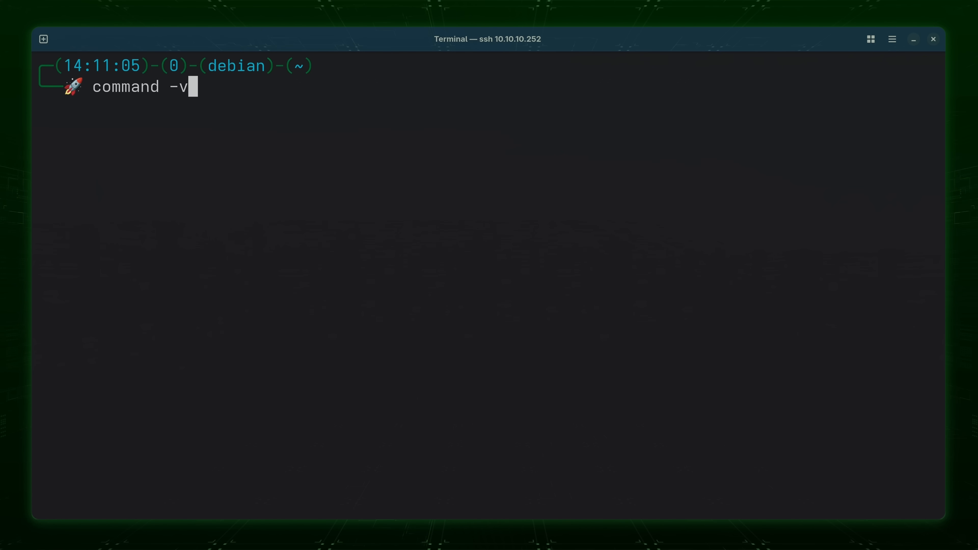
type("tou")
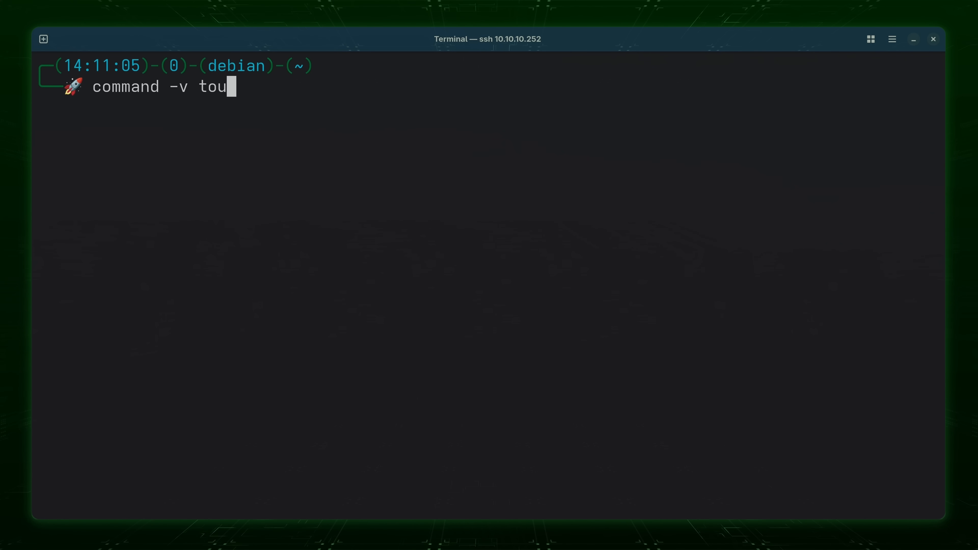
key("Return")
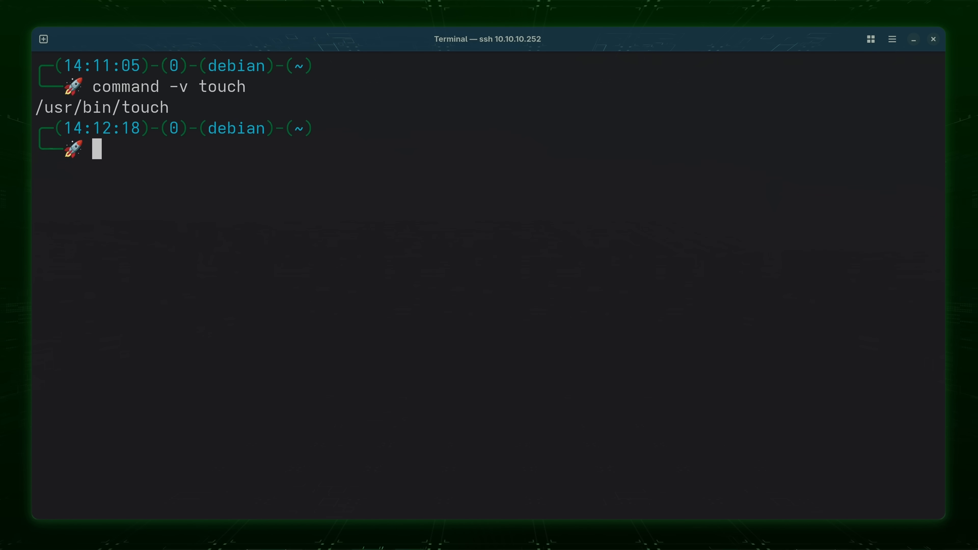
Run 'sudo apt install coreutils' to install the package providing touch.
type("sudo")
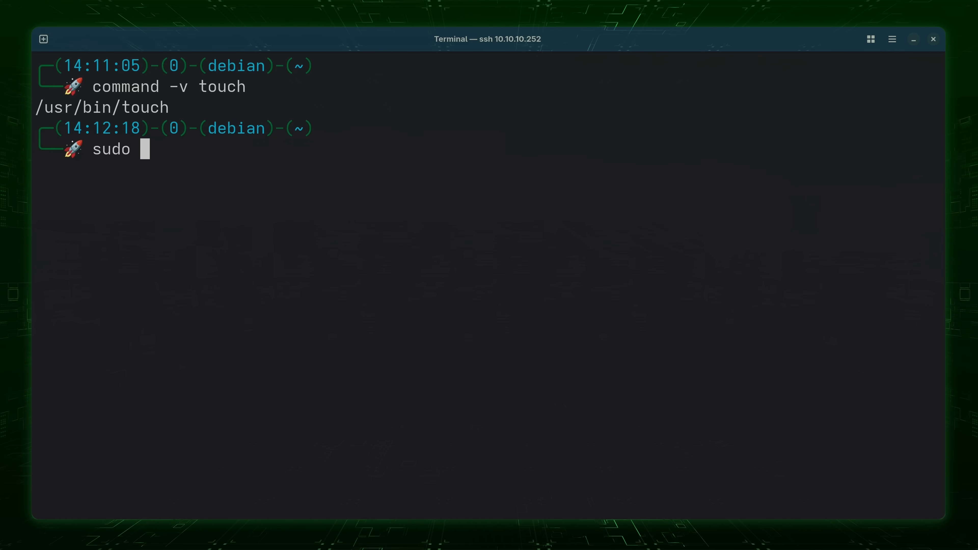
type("apt install")
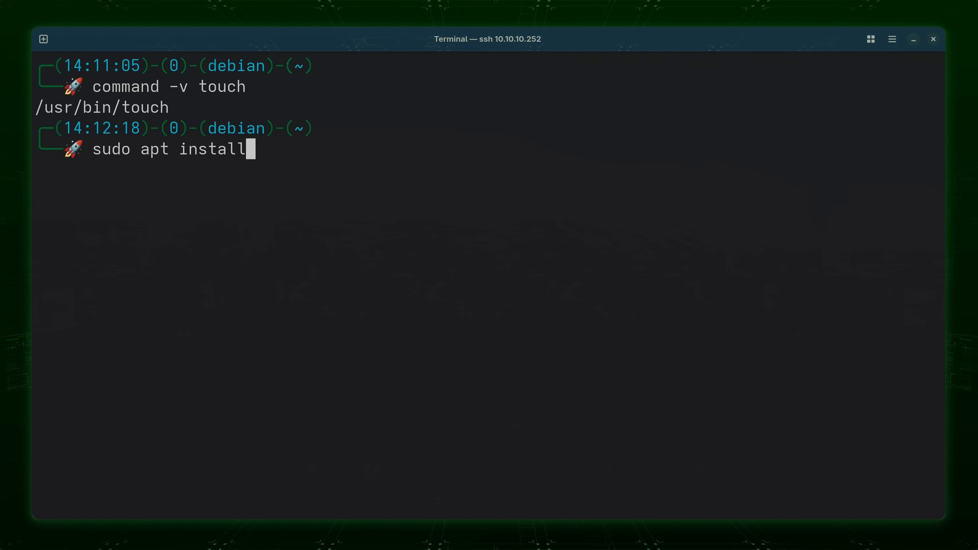
type("coreutils")
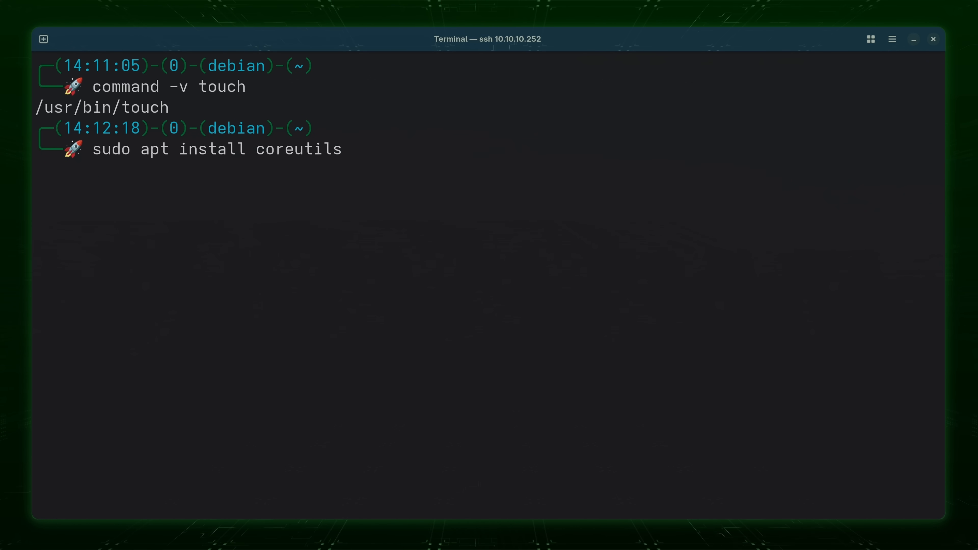
key("Return")
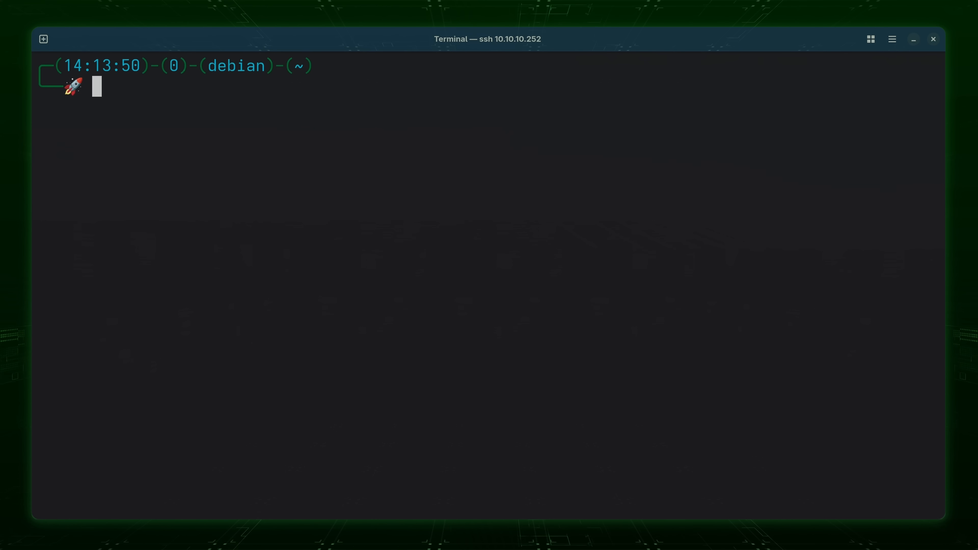
Create an empty hello-world.txt with touch and confirm it at size 0 in the listing.
type("touc")
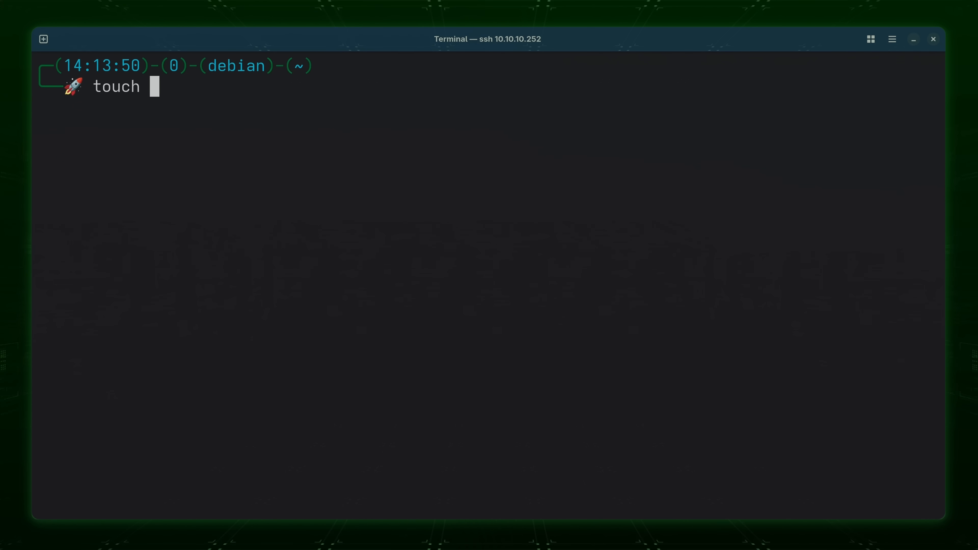
type("hello-wor")
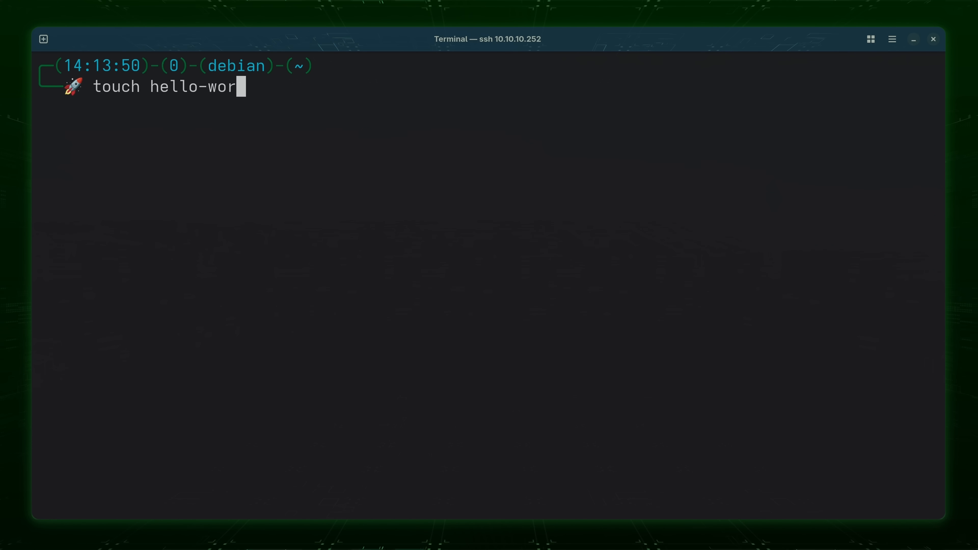
type("ld.txt")
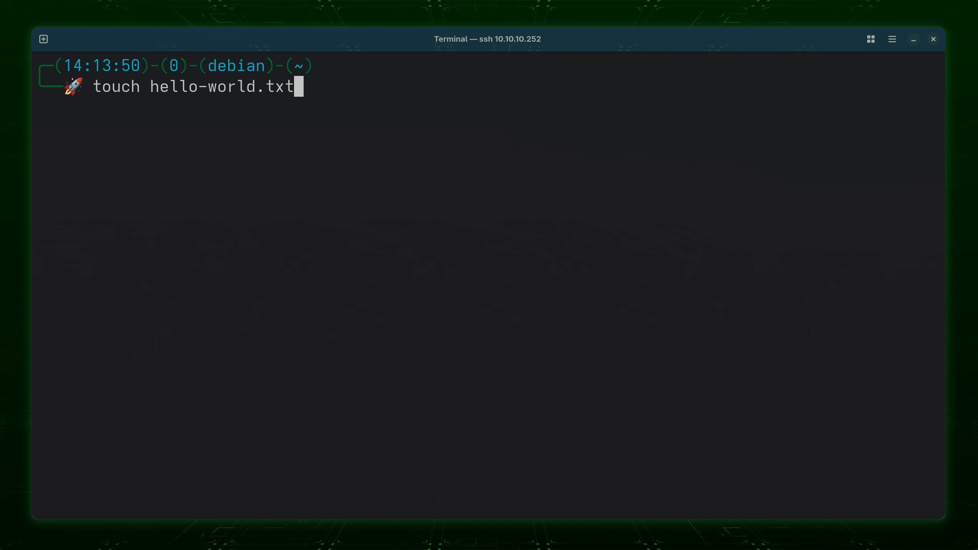
key("Return")
type("ls -l")
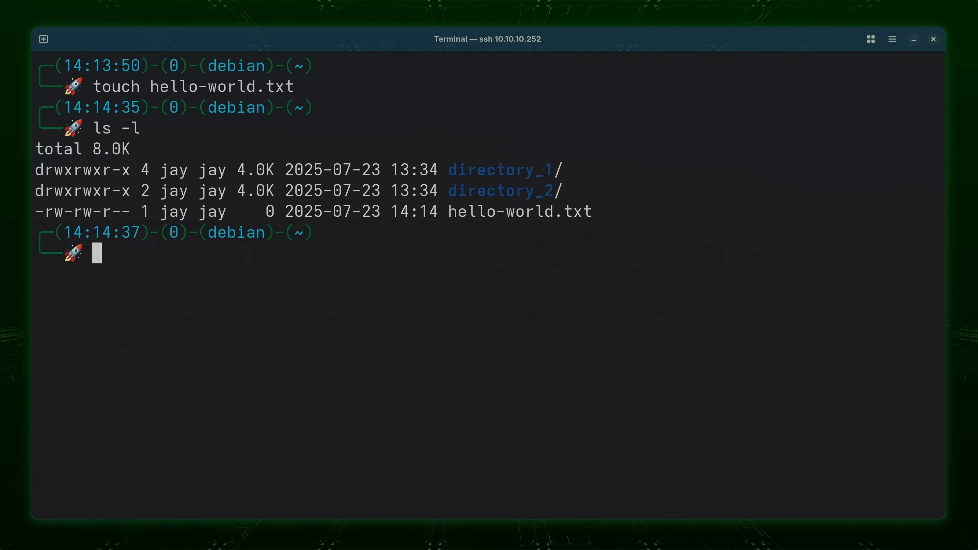
double_click(520, 212)
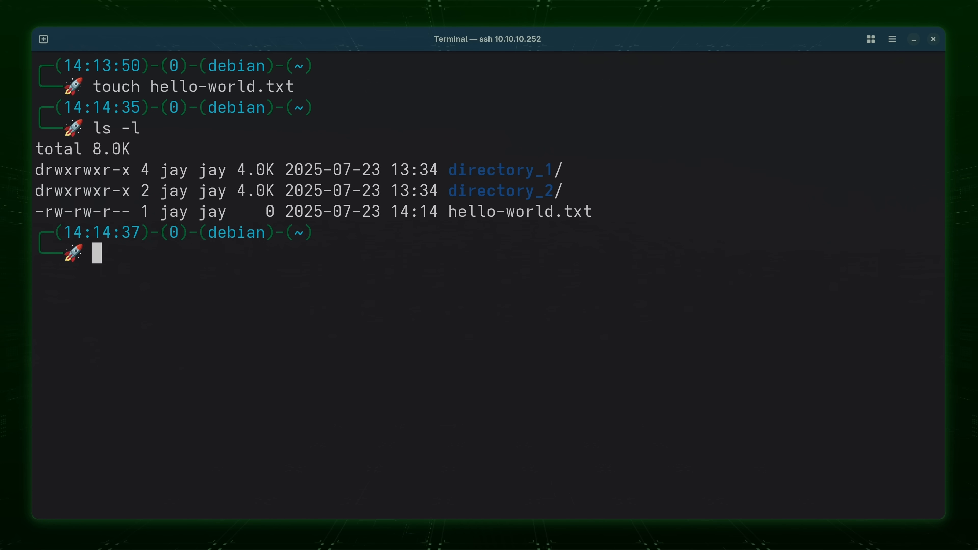
Touch the existing hello-world.txt again and run 'ls -l' to check its refreshed timestamp.
type("touch hello")
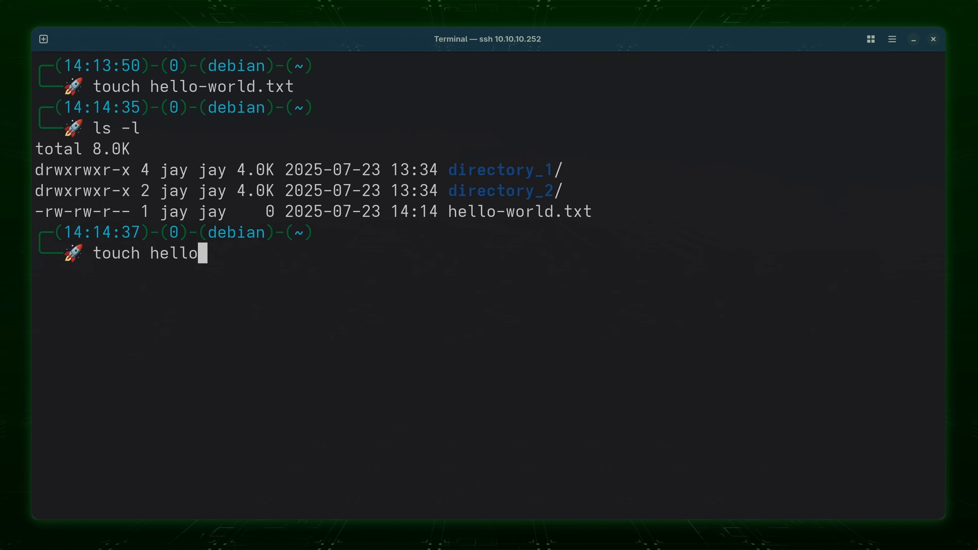
type("-world.txt")
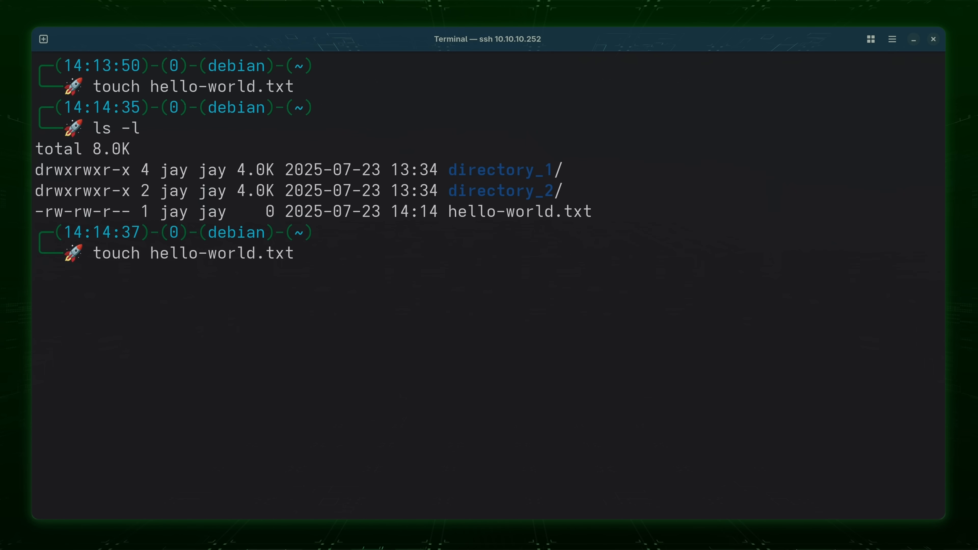
key("Return")
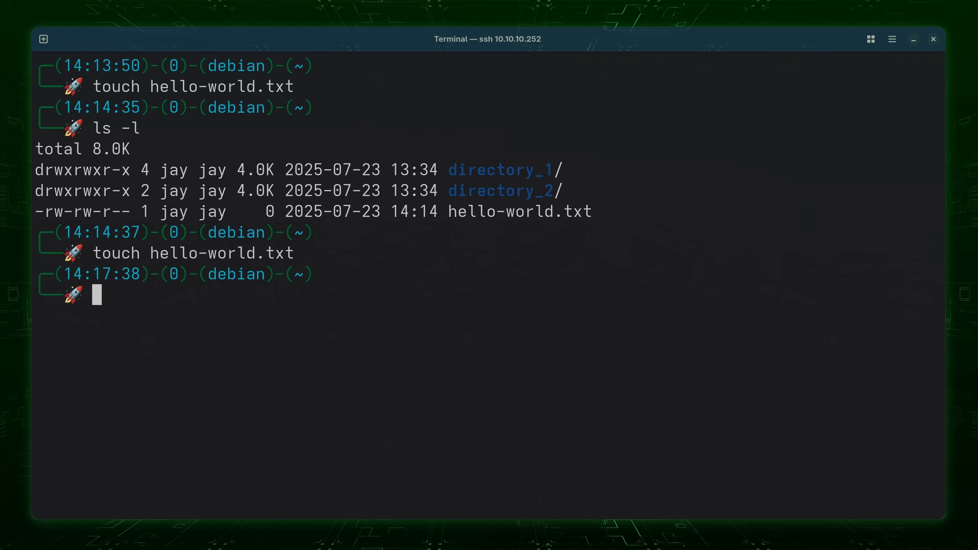
type("ls -l")
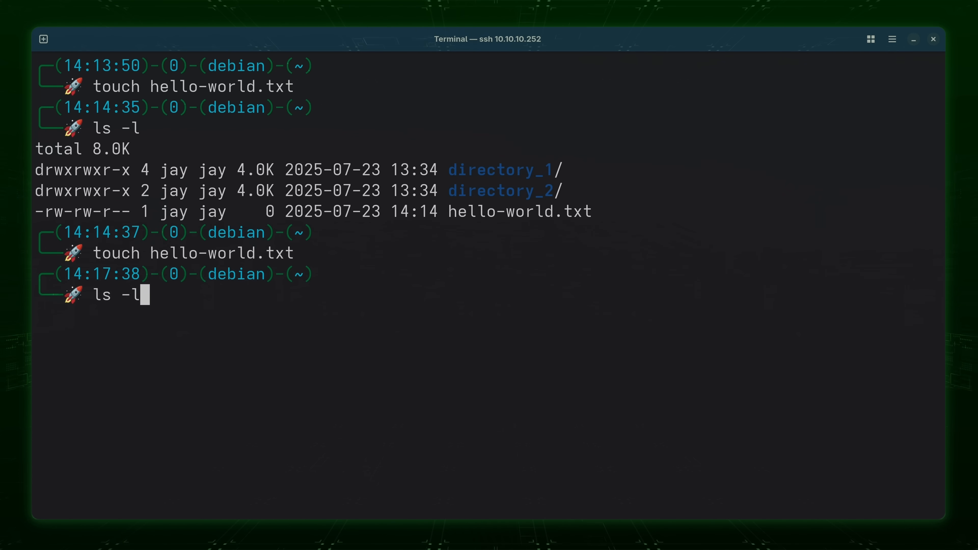
key("Return")
type("touch ")
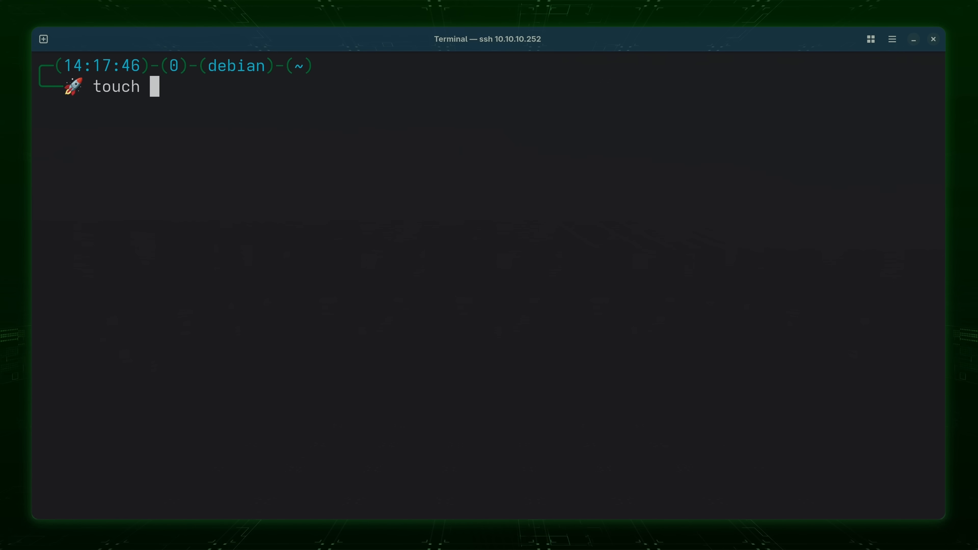
Create hello-world.txt, notes1.txt, notes2.txt and notes3.txt with one touch command and confirm them.
type("hel")
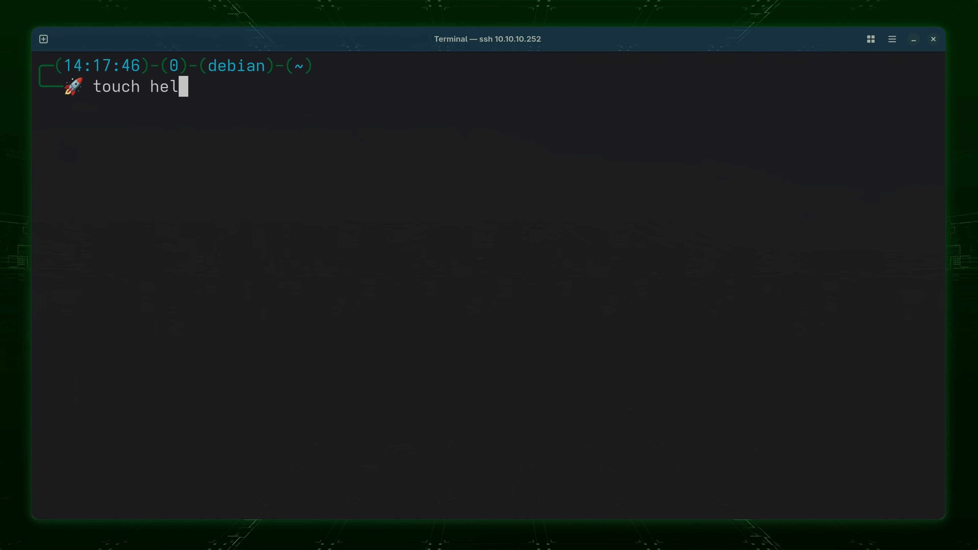
type("lo-world.t")
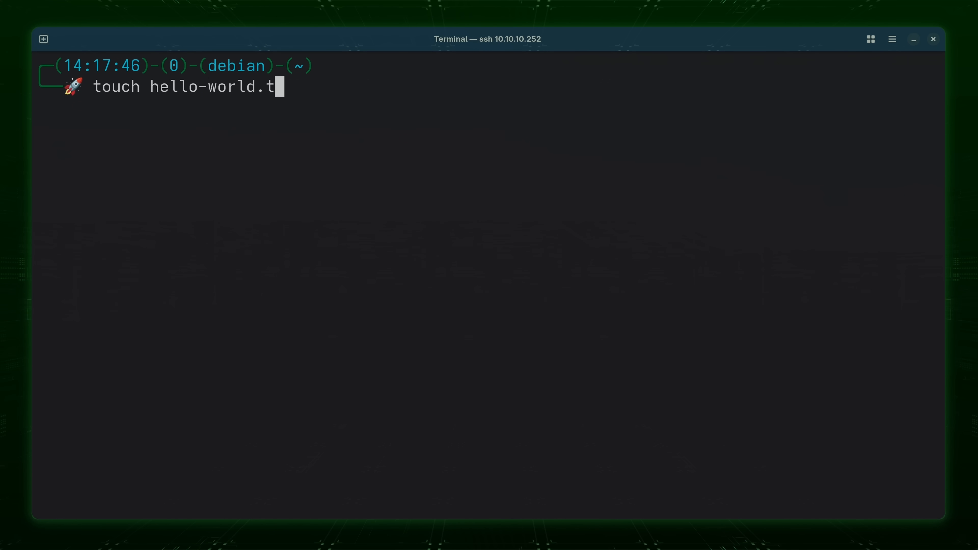
type("xt")
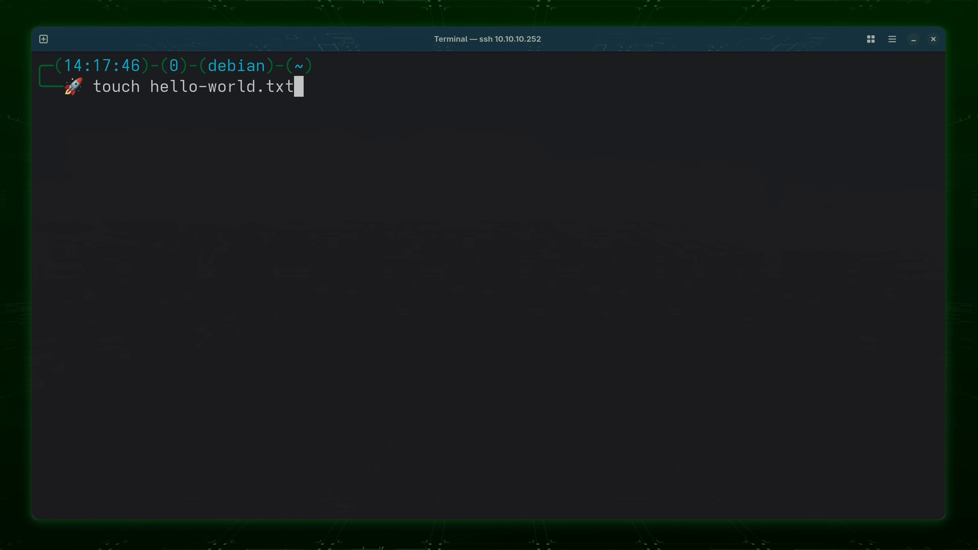
type("notes1.")
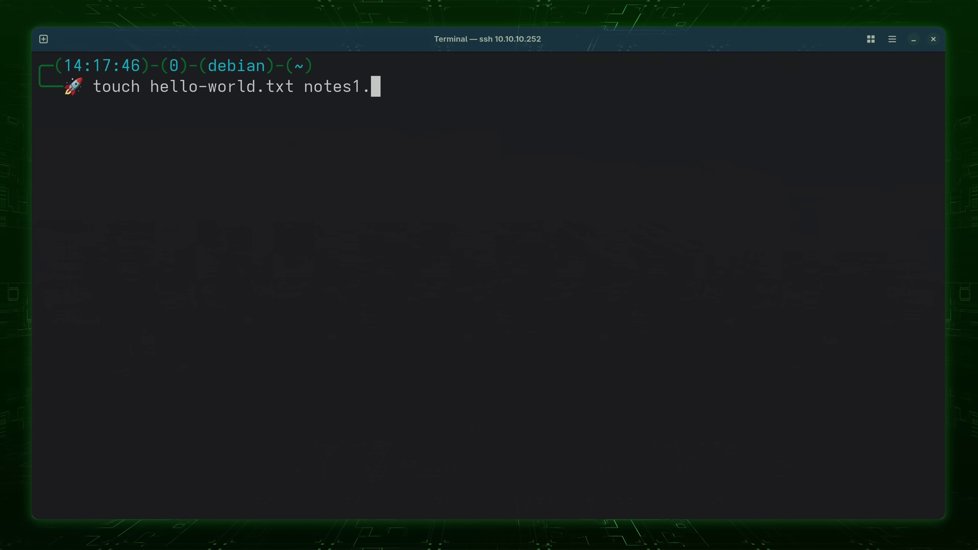
type("txt")
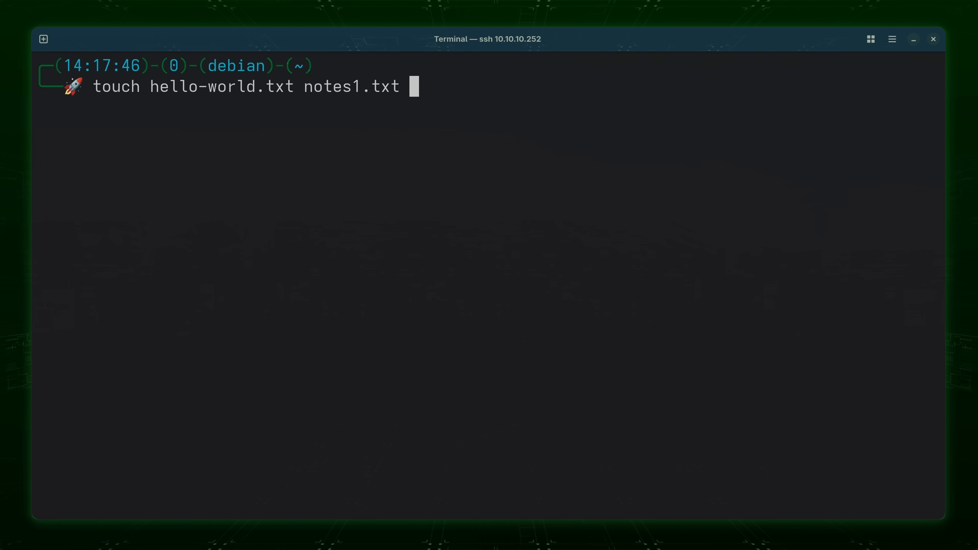
type("notes2.txt n")
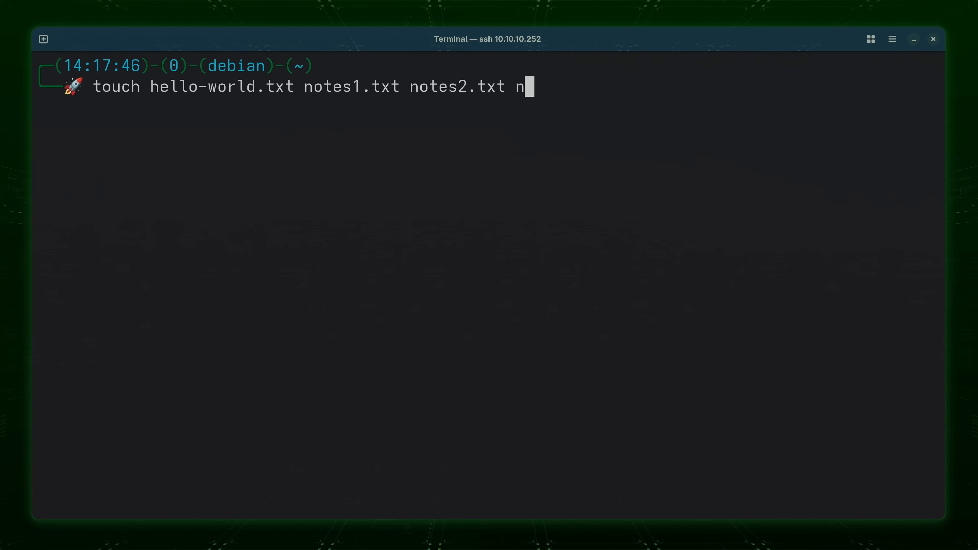
type("otes3.txt")
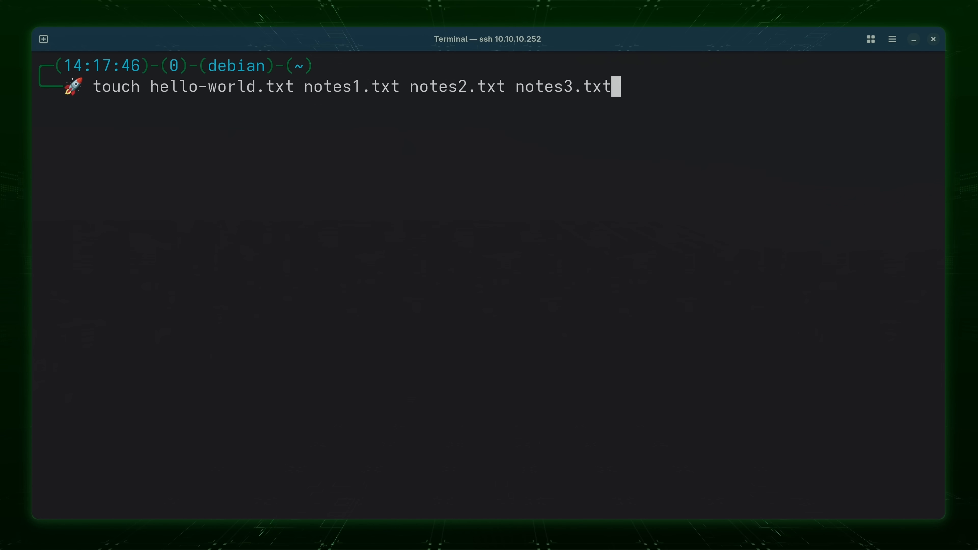
key("Return")
type("ls -l")
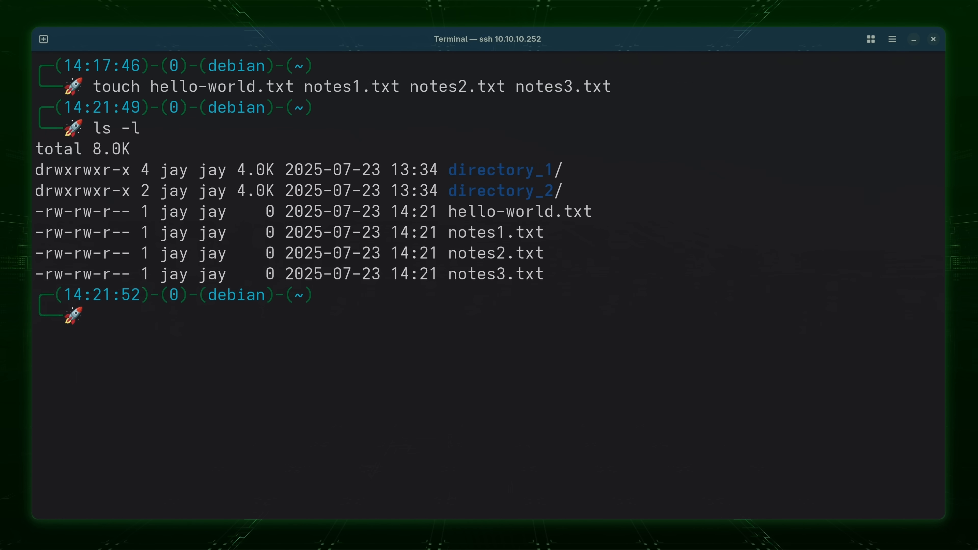
double_click(361, 211)
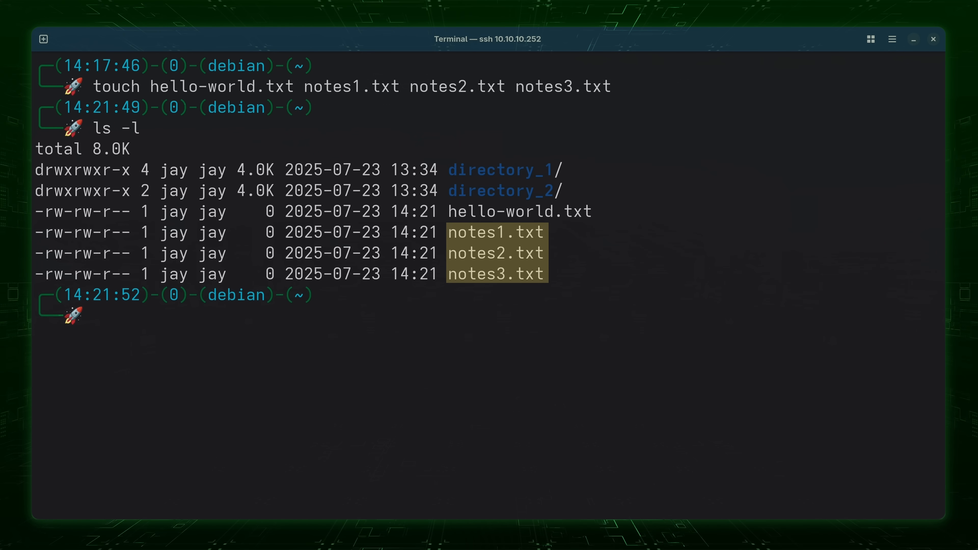
mouse_move(95, 315)
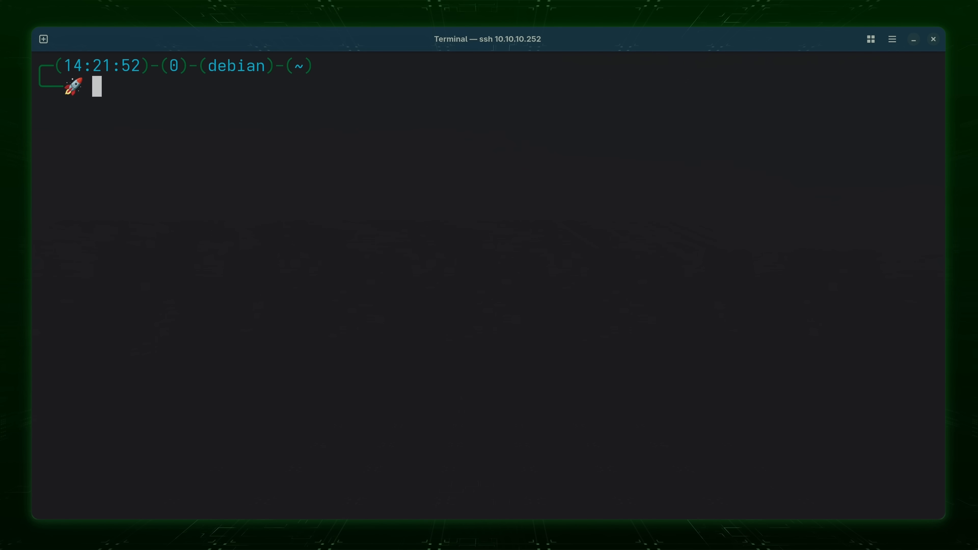
Run 'date' twice to show the current time, then start a touch on hello-world.txt.
type("date")
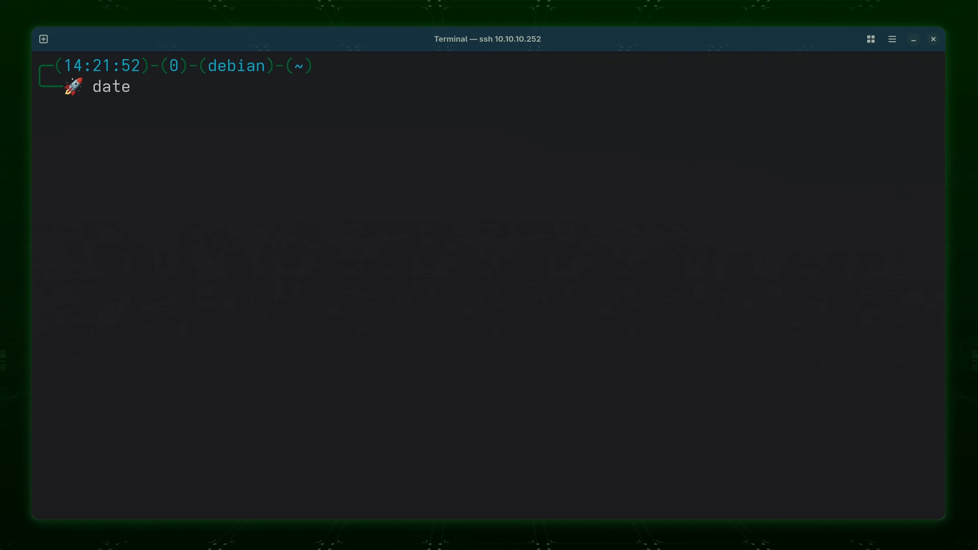
key("Return")
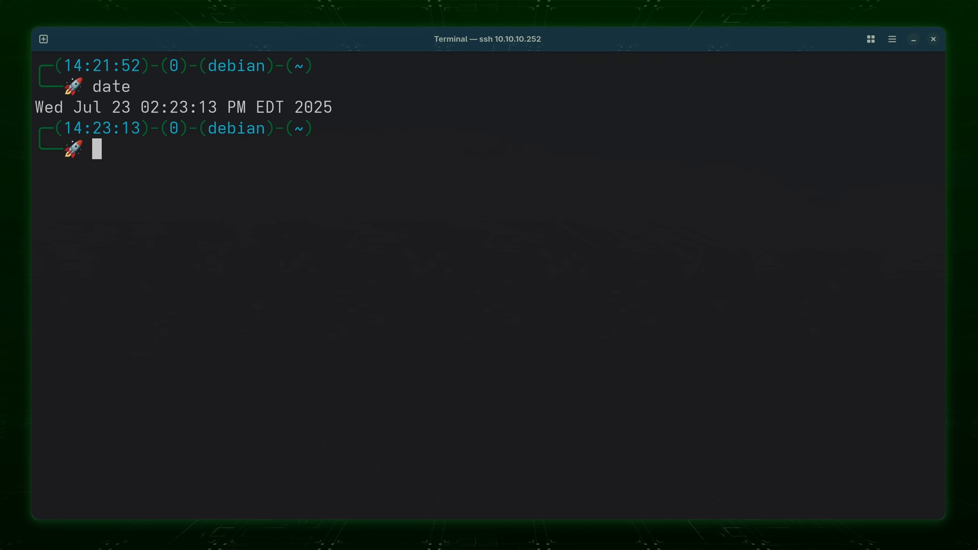
type("date")
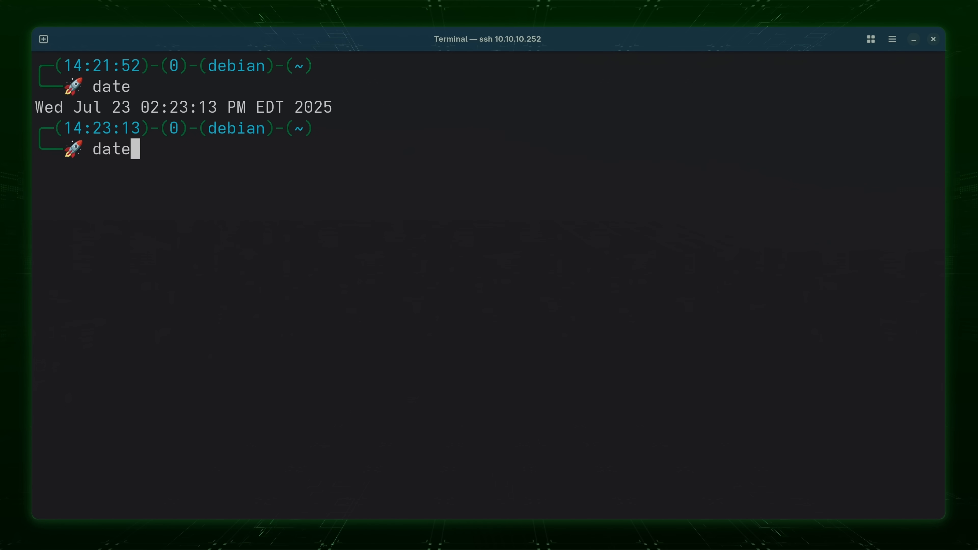
key("Return")
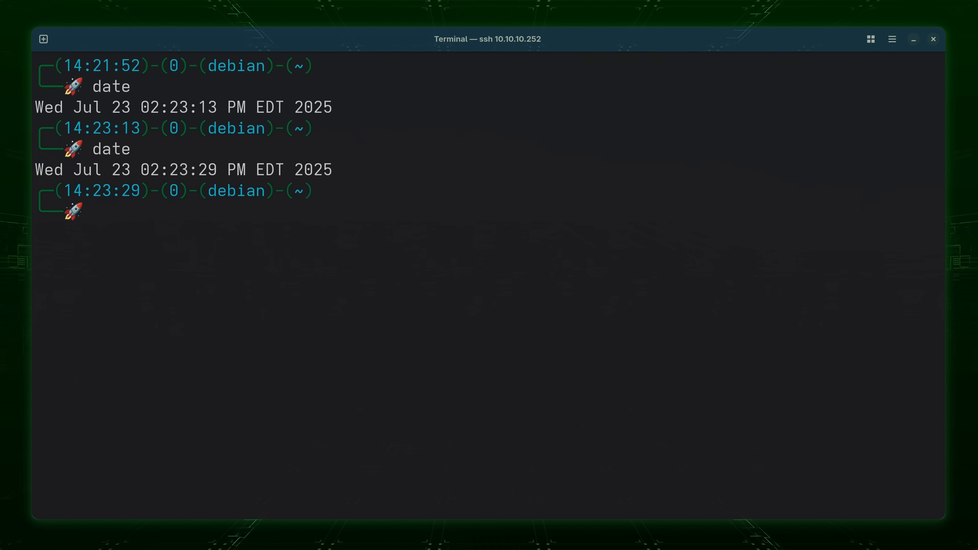
type("touch hello-world.txt")
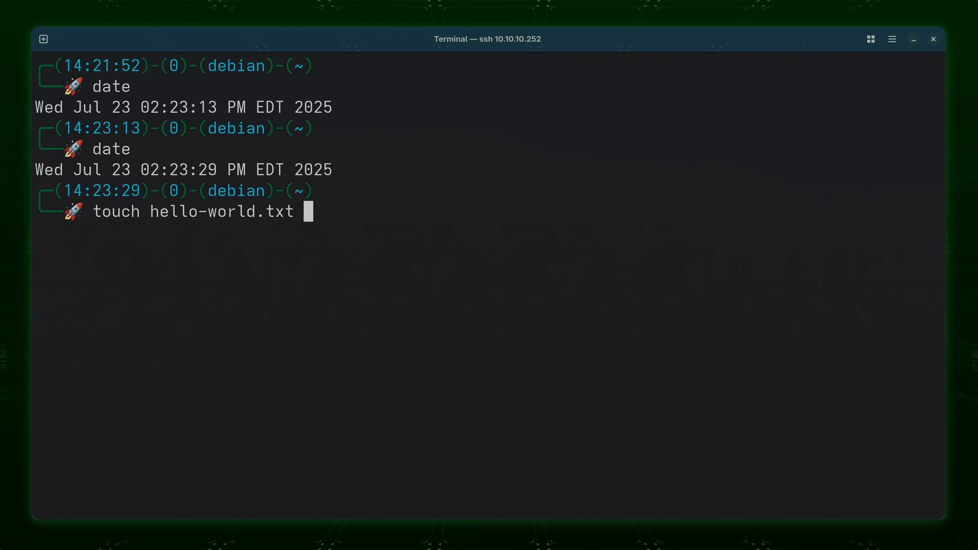
Update hello-world.txt's timestamp to now (14:23), newer than the notes files.
key("Return")
type("ls -l")
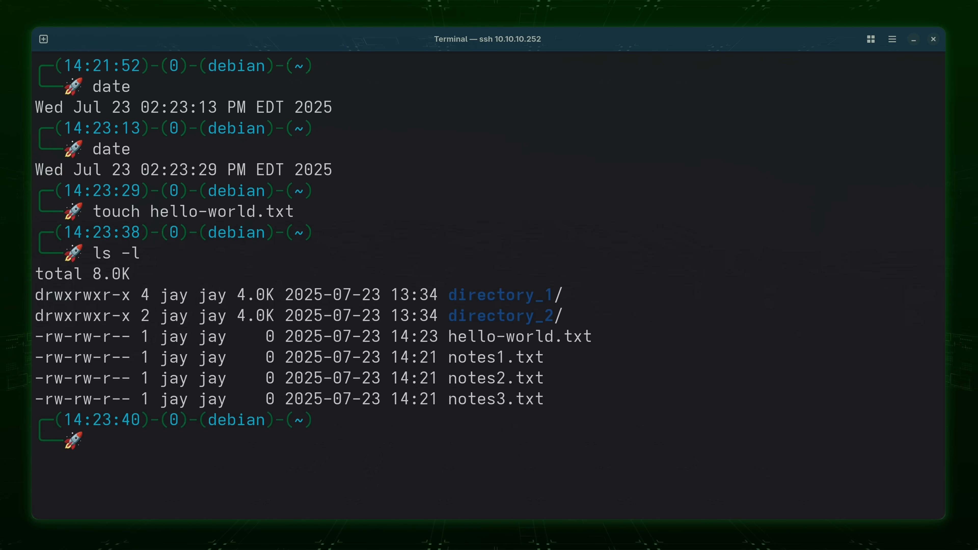
double_click(165, 169)
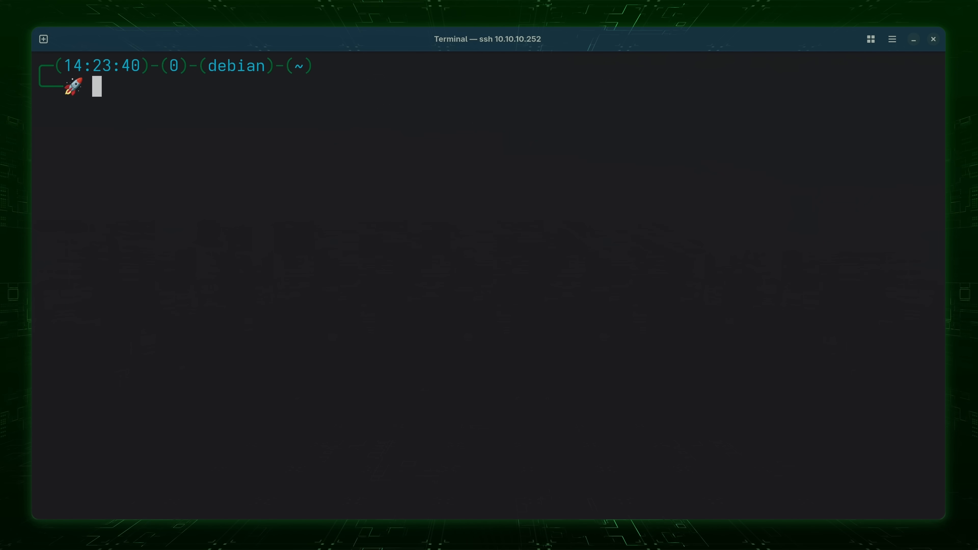
type("touch")
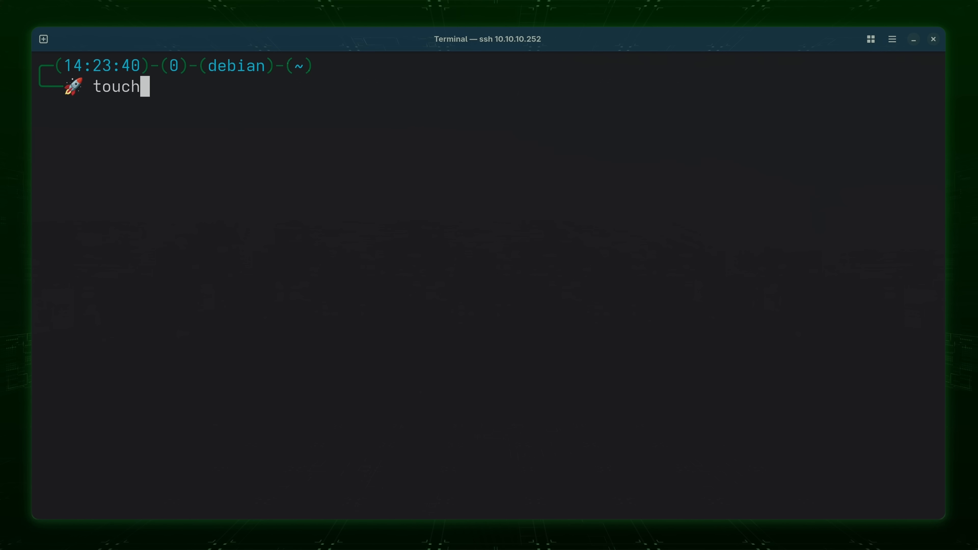
type("-t")
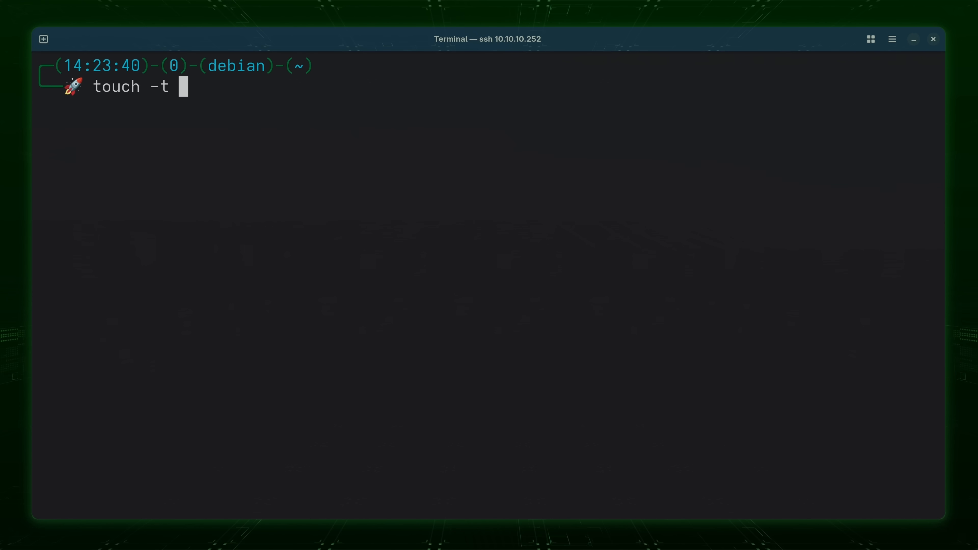
type("20")
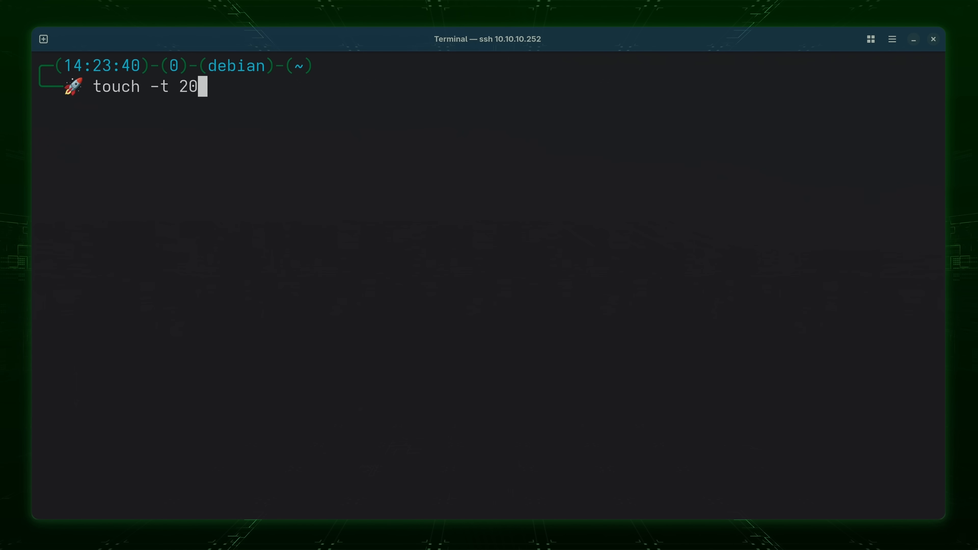
type("250722")
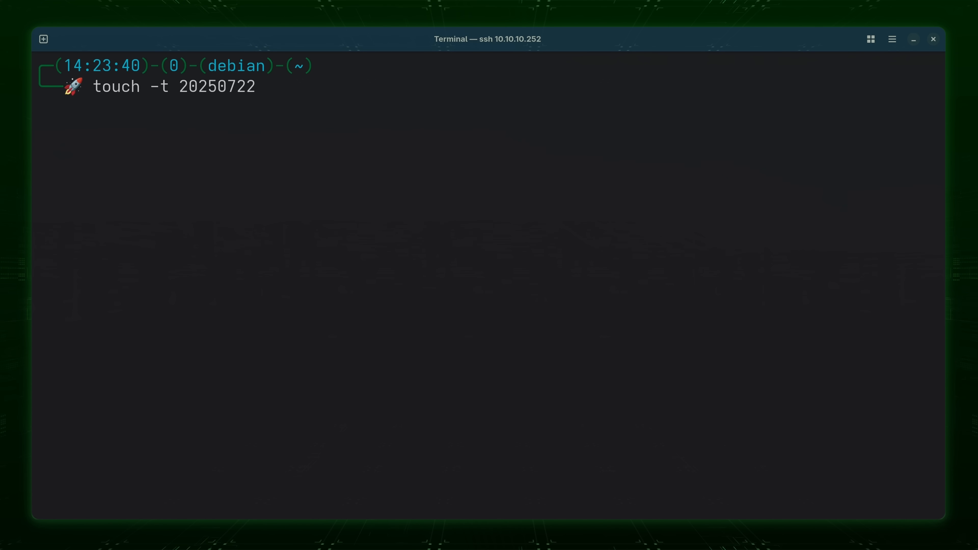
type("1200 hello-w")
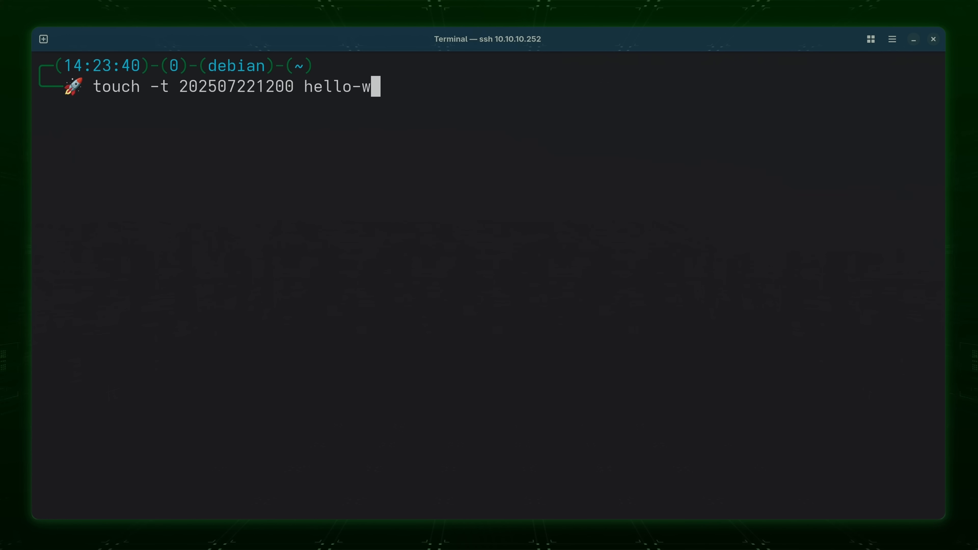
type("orld.txt")
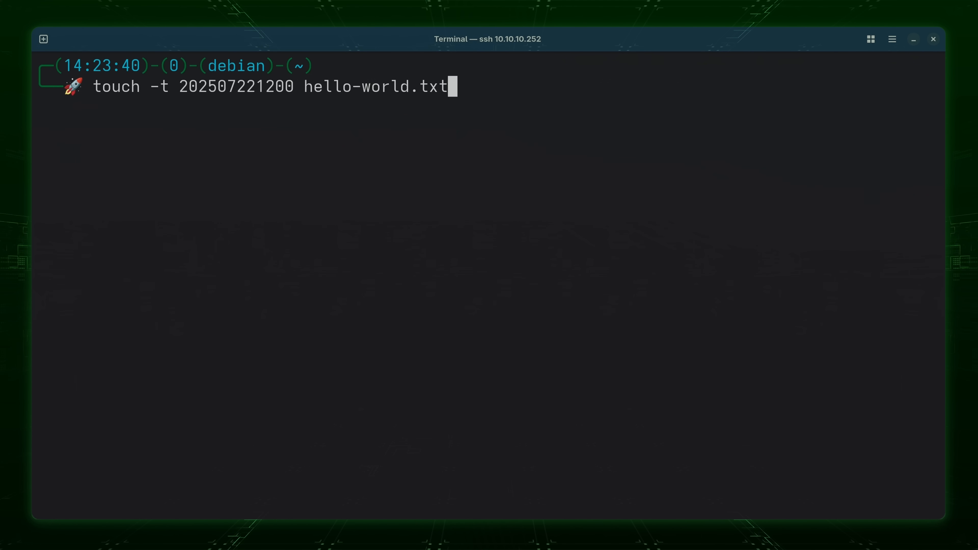
key("Return")
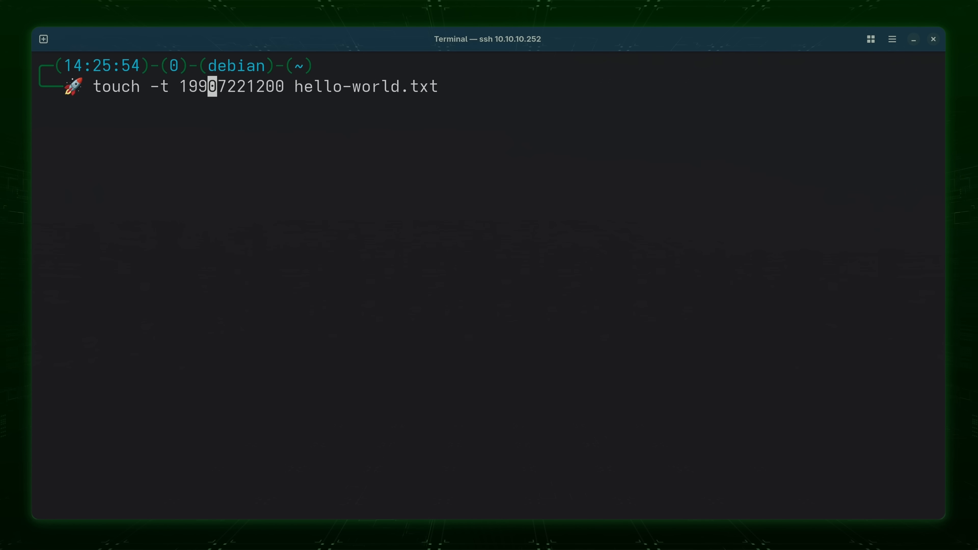
Backdate hello-world.txt to 22 July 1999 12:00 and list files confirming the old date.
type("9")
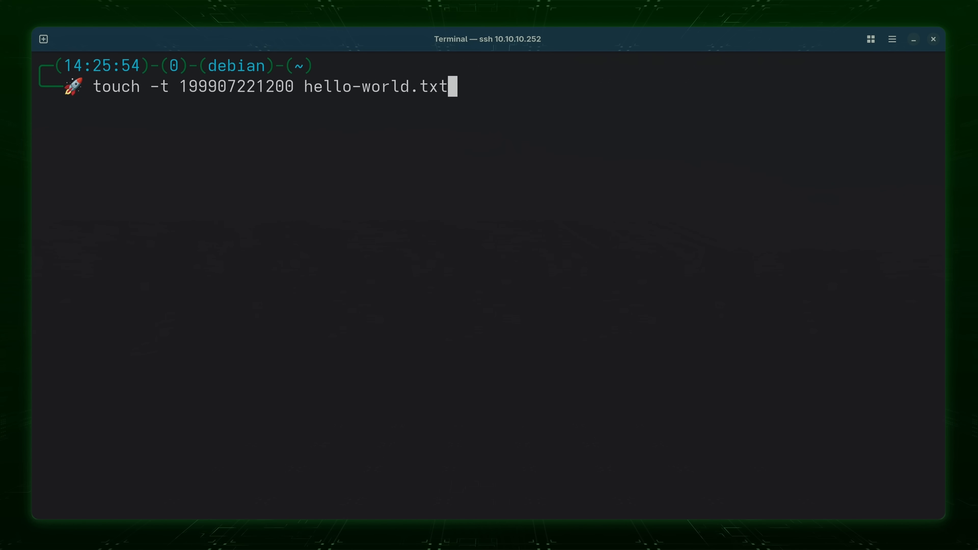
type("ls -l")
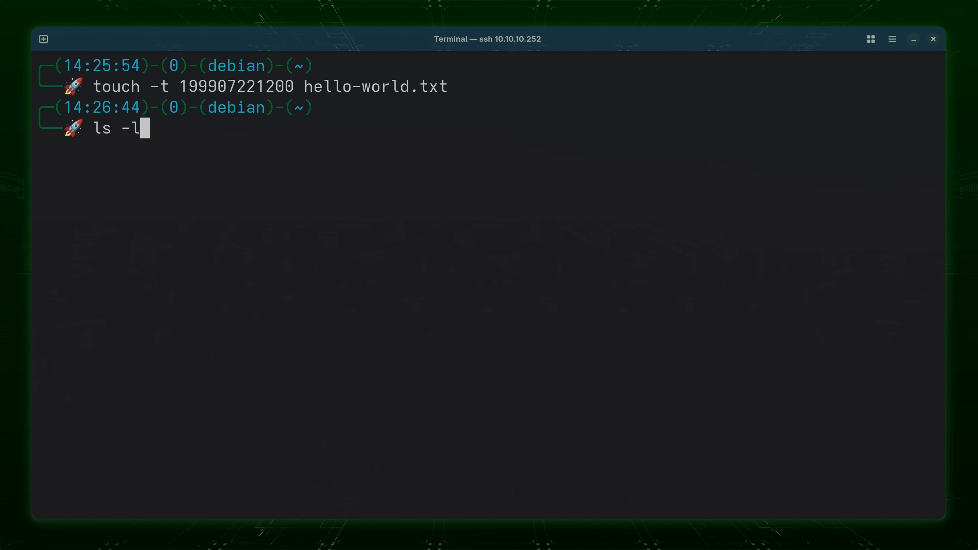
key("Return")
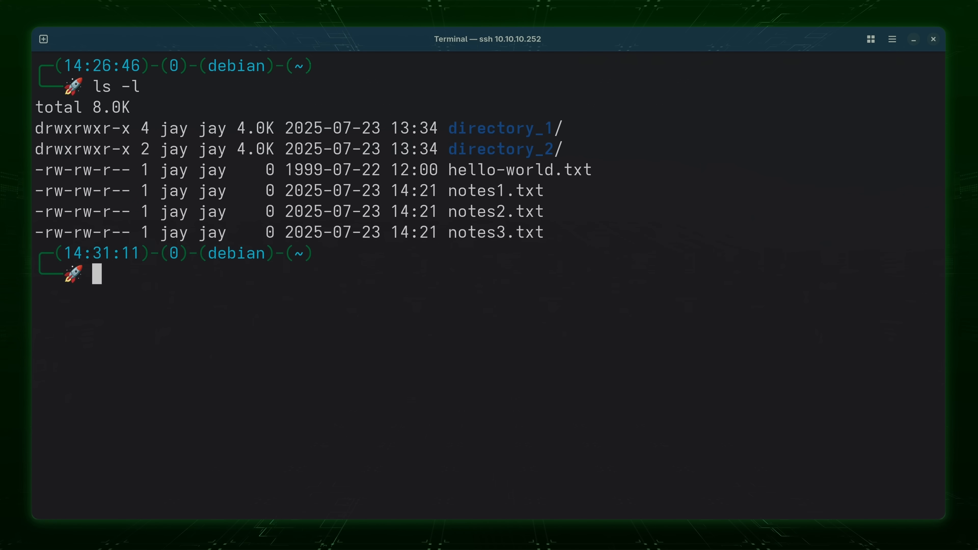
Run 'touch directory_2' to update the directory's timestamp.
type("touch")
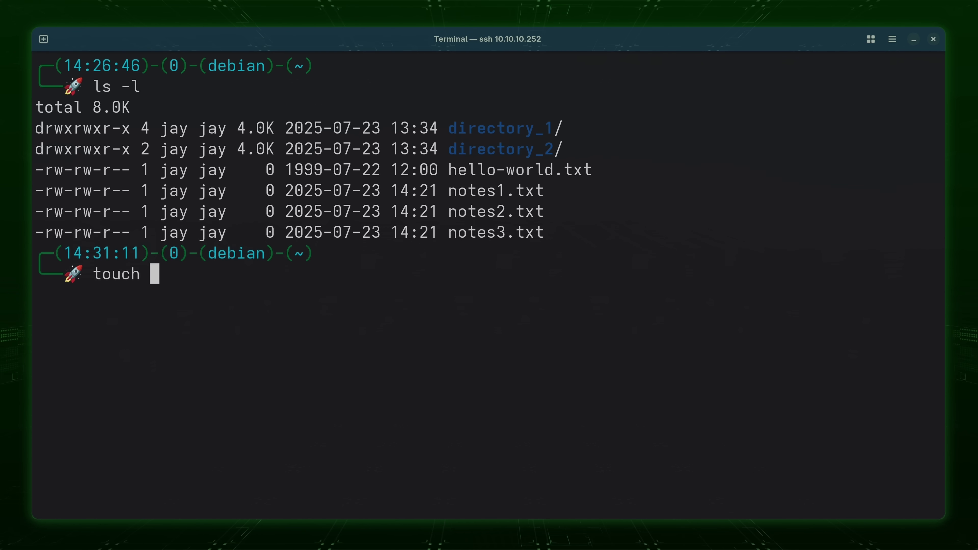
type("dire")
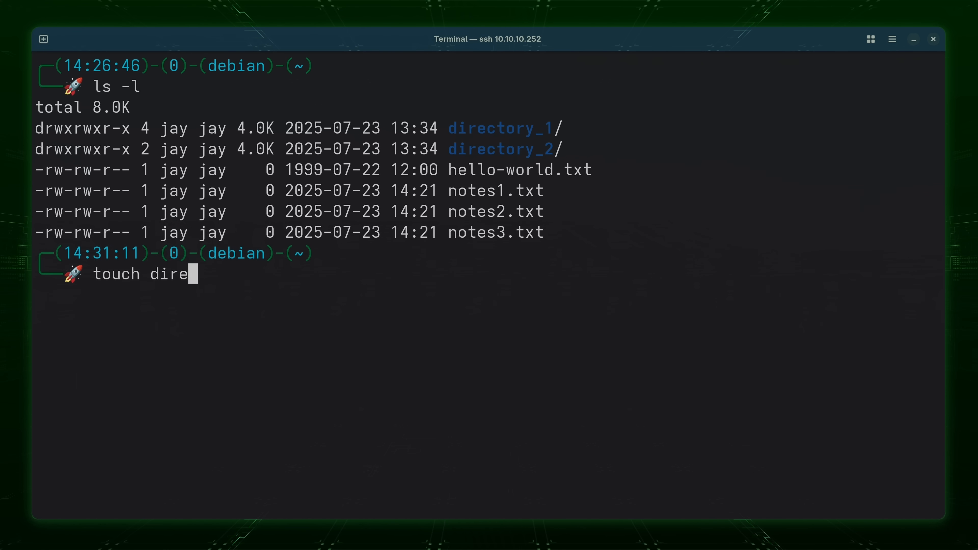
type("ctory_2")
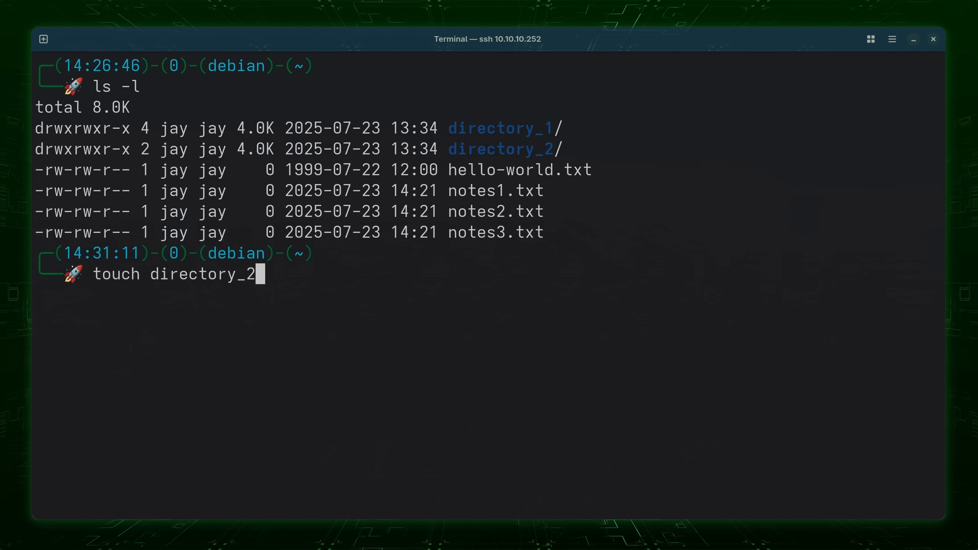
key("Return")
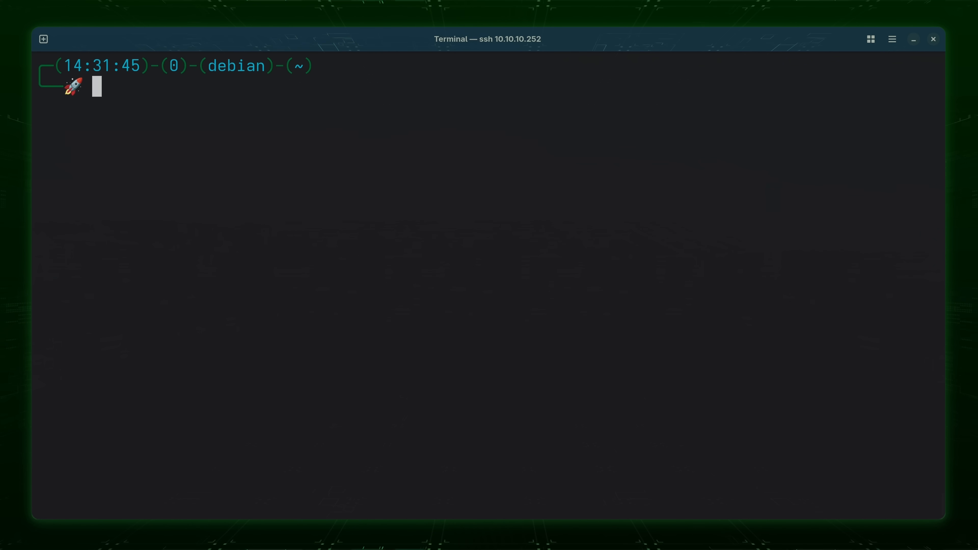
Run touch -c file.txt so the missing file is not created.
type("tou")
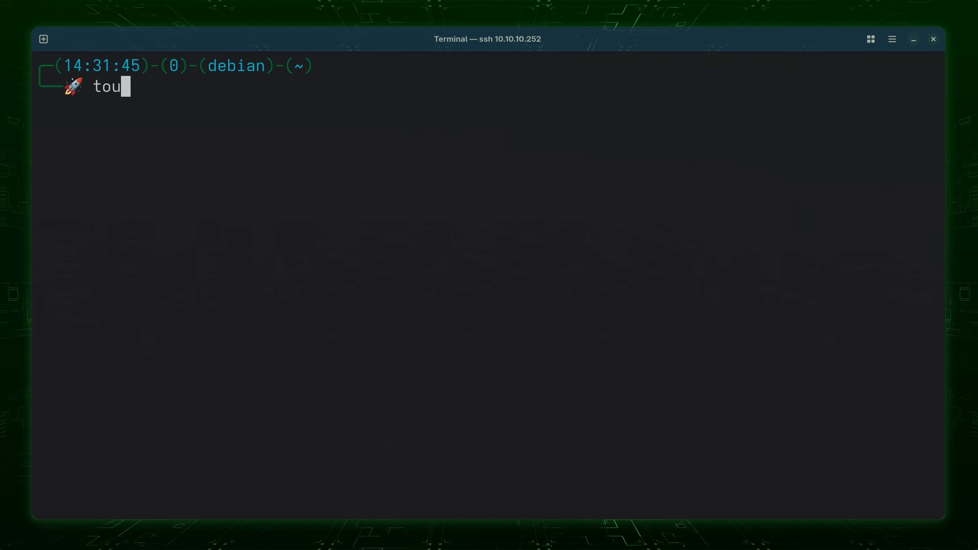
type("ch file.")
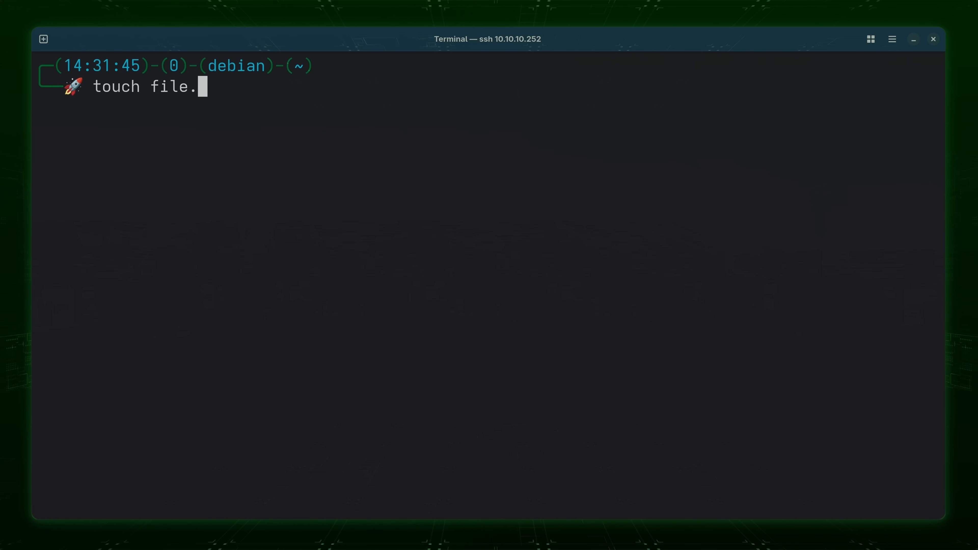
type("txt")
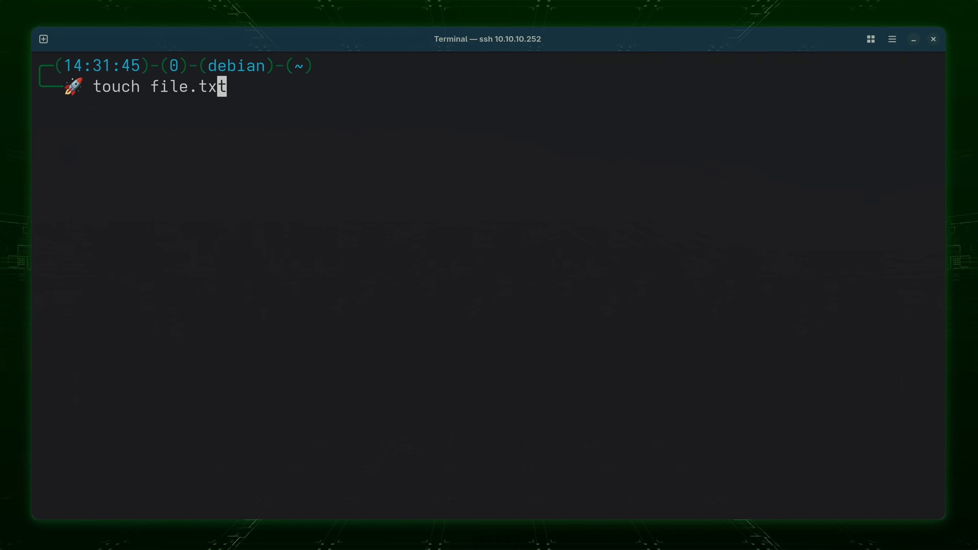
type("-")
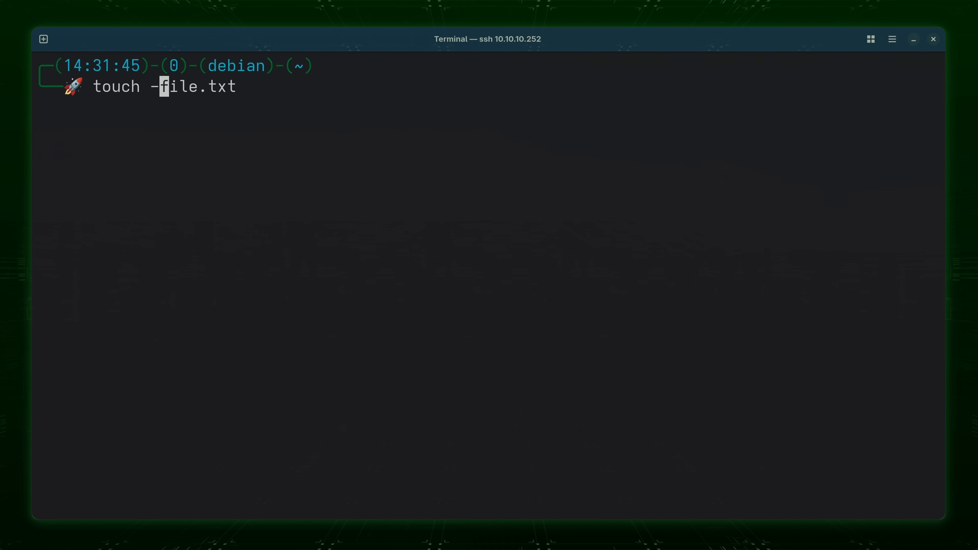
type("c")
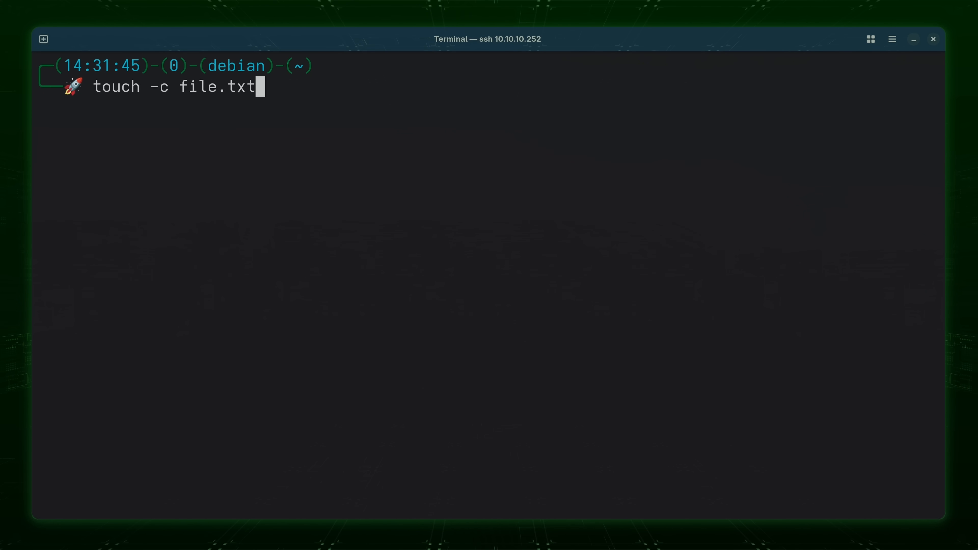
key("Return")
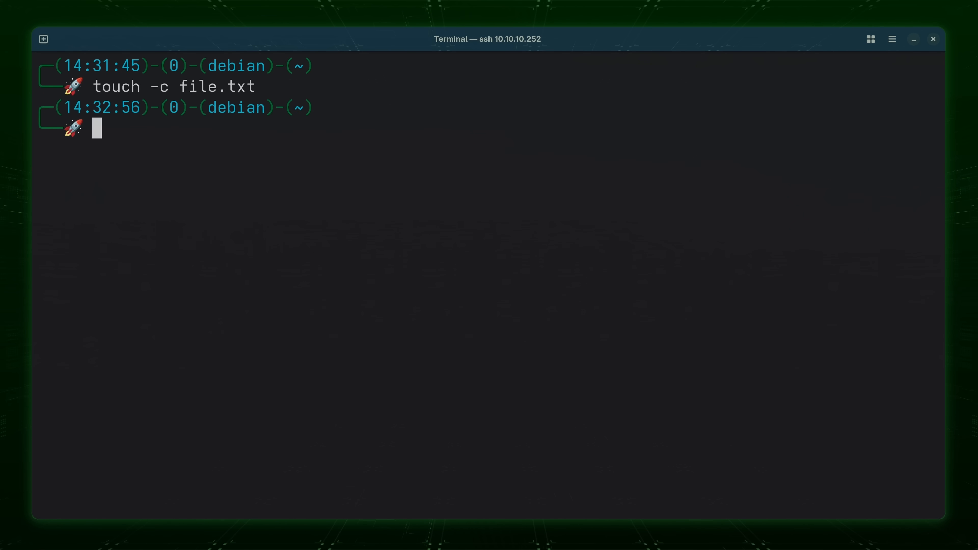
List the folder with ls -l, clear the screen and leave touch file.txt at the prompt.
type("ls -l")
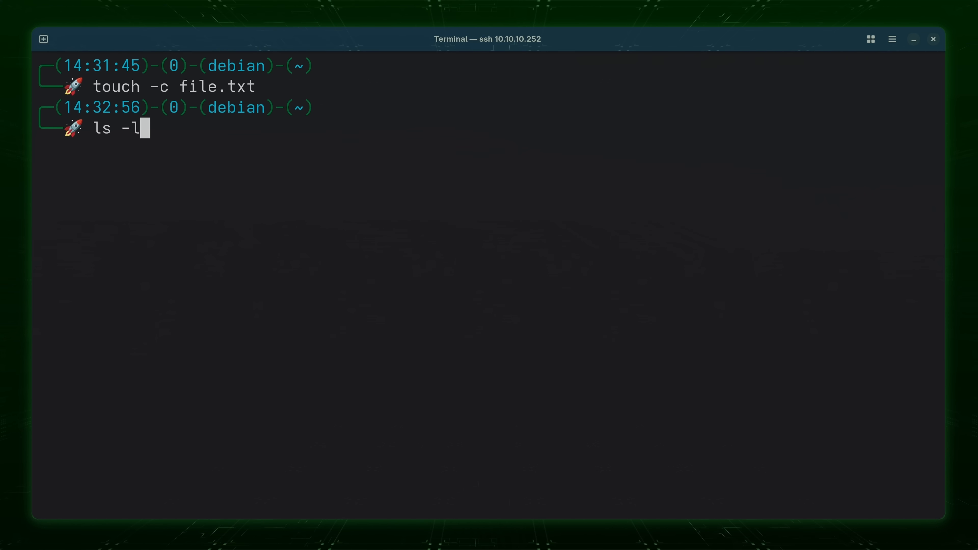
key("Return")
type("touch file.txt")
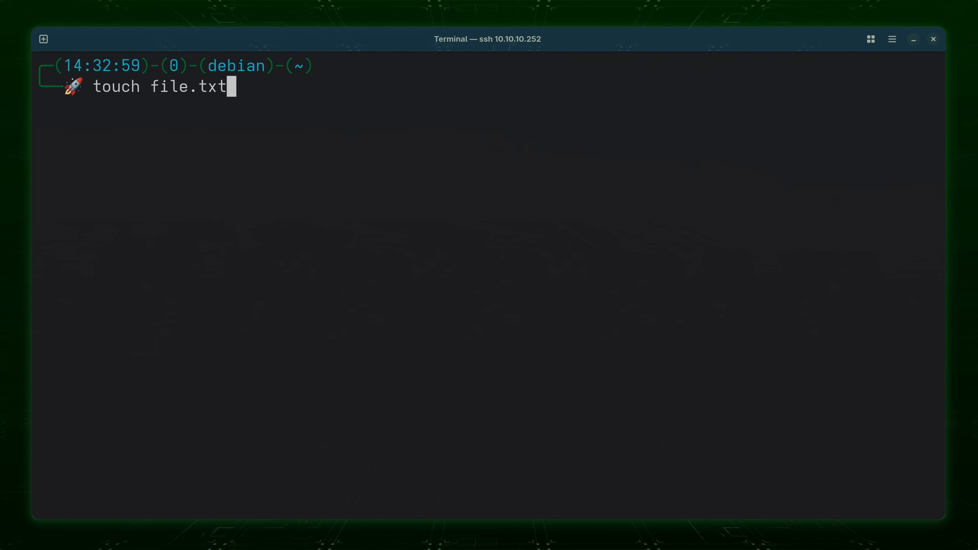
Create file.txt, list it, then refresh its timestamp with touch -c and clear the screen.
key("Return")
type("ls -l")
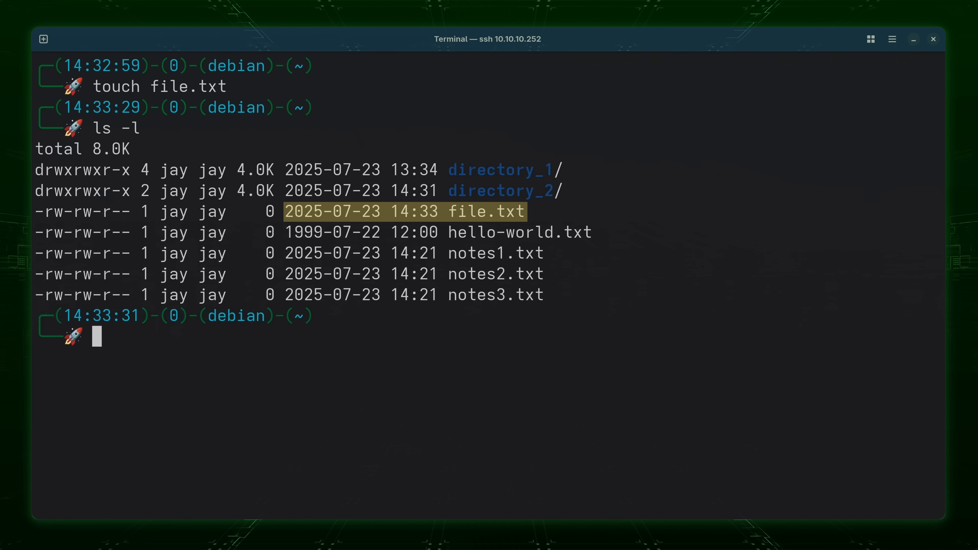
type("touch -")
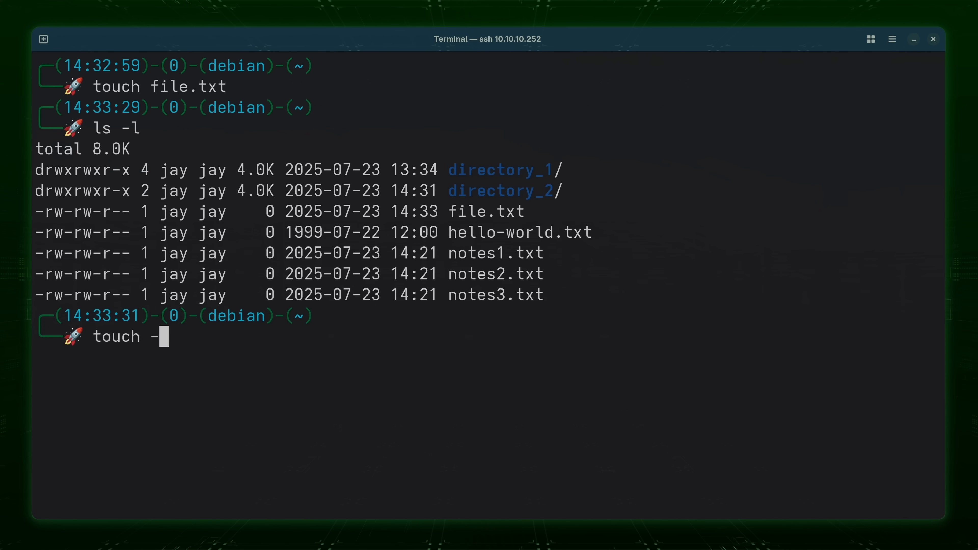
type("c file")
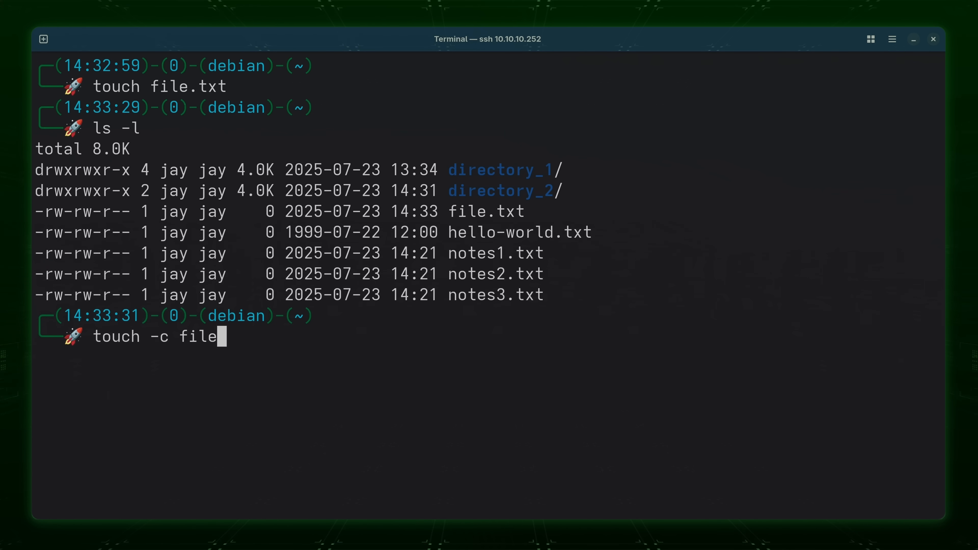
type(".txt")
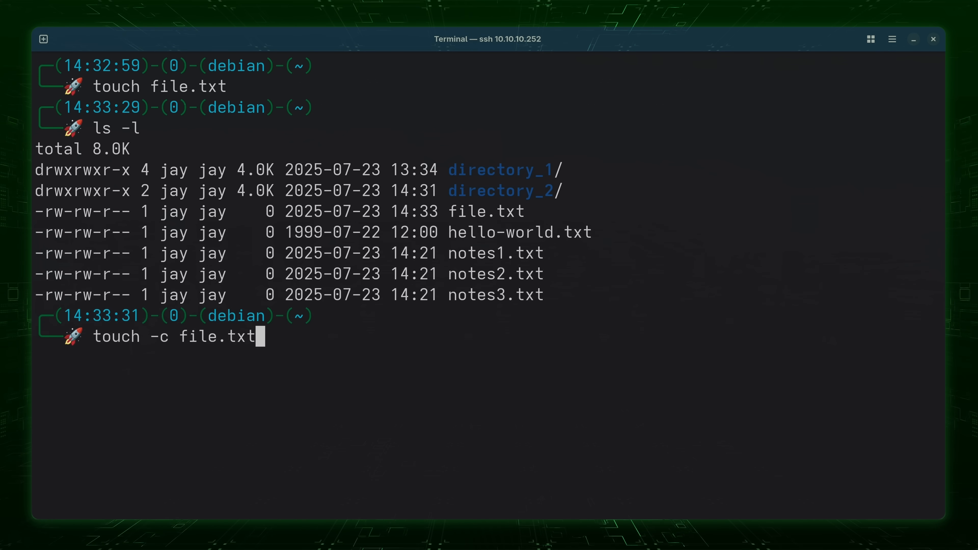
key("Return")
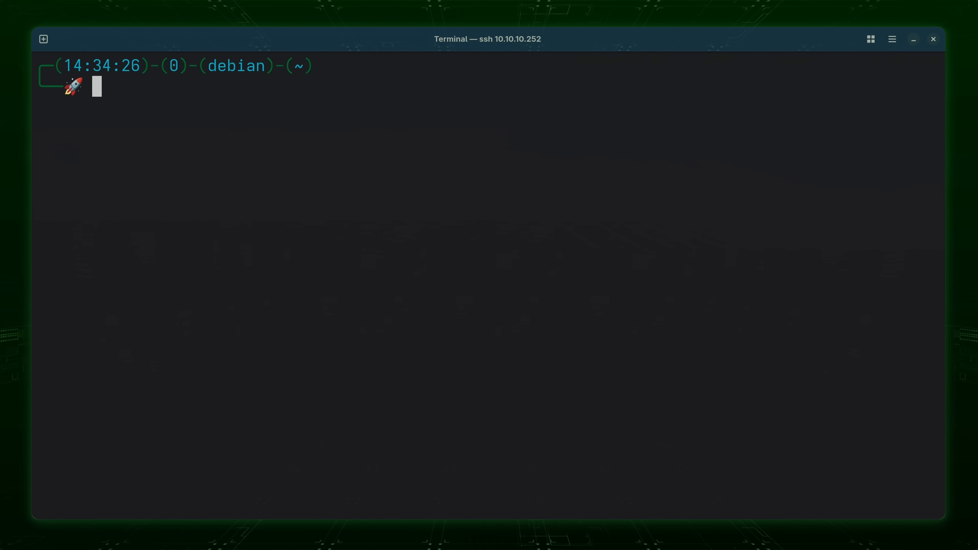
List the home folder with ls -l to see file.txt now stamped 14:34.
type("ls -")
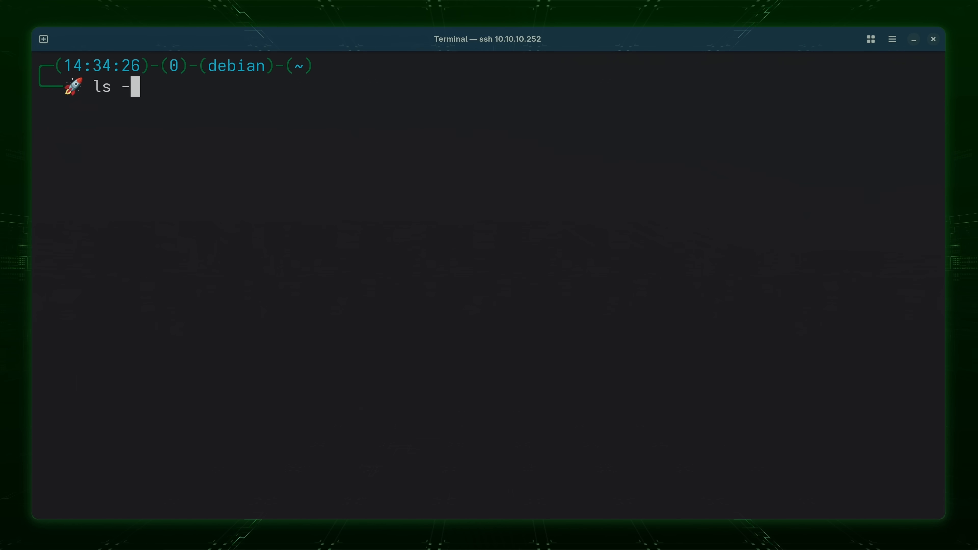
key("Return")
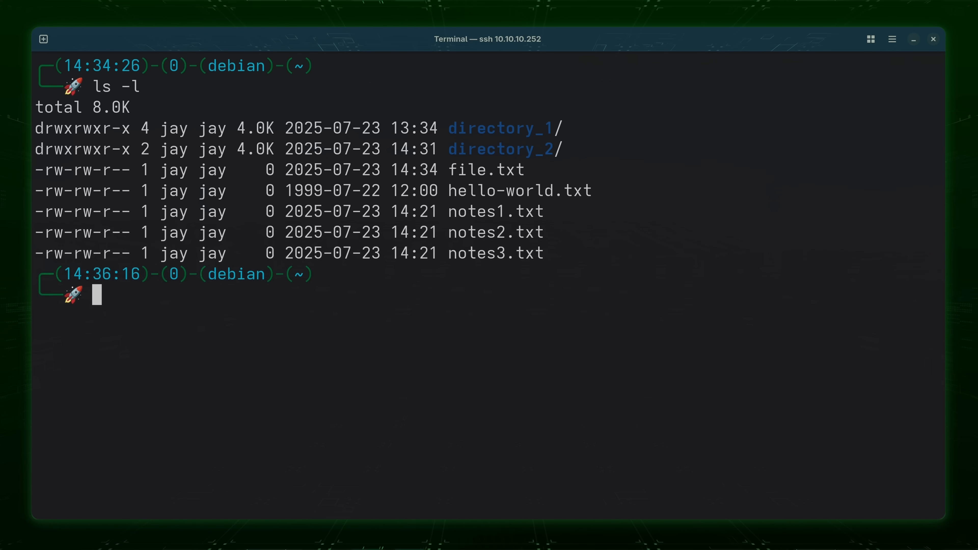
type("to")
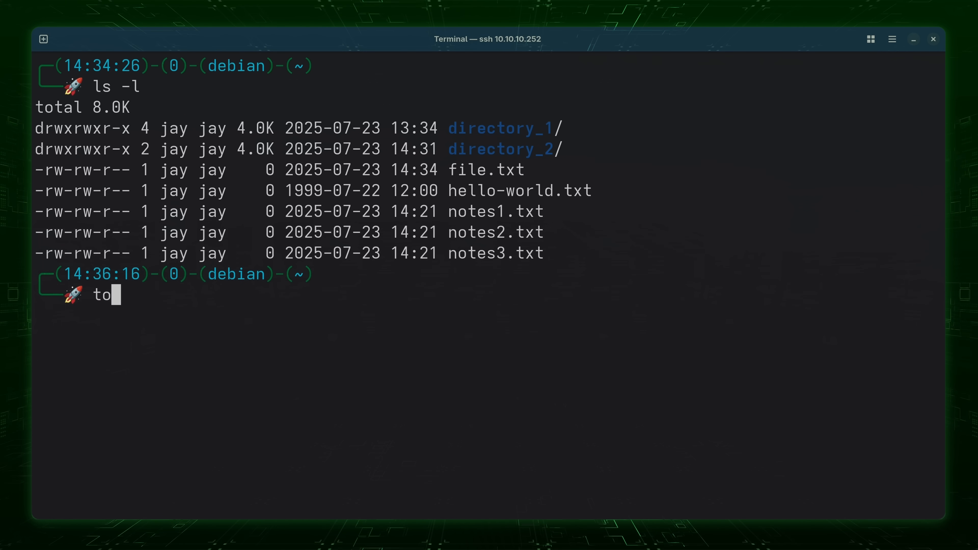
type("uch -r")
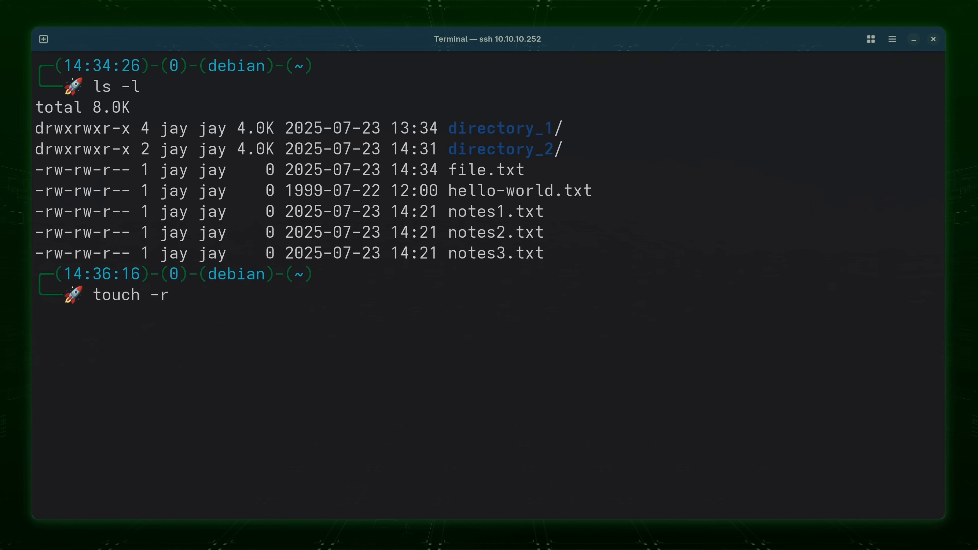
type("hello-wo")
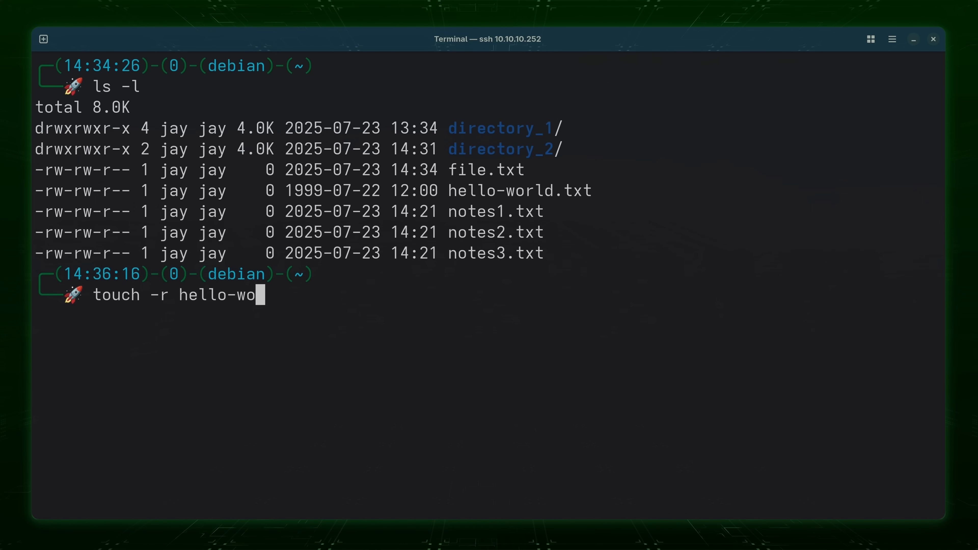
type("rld.txt")
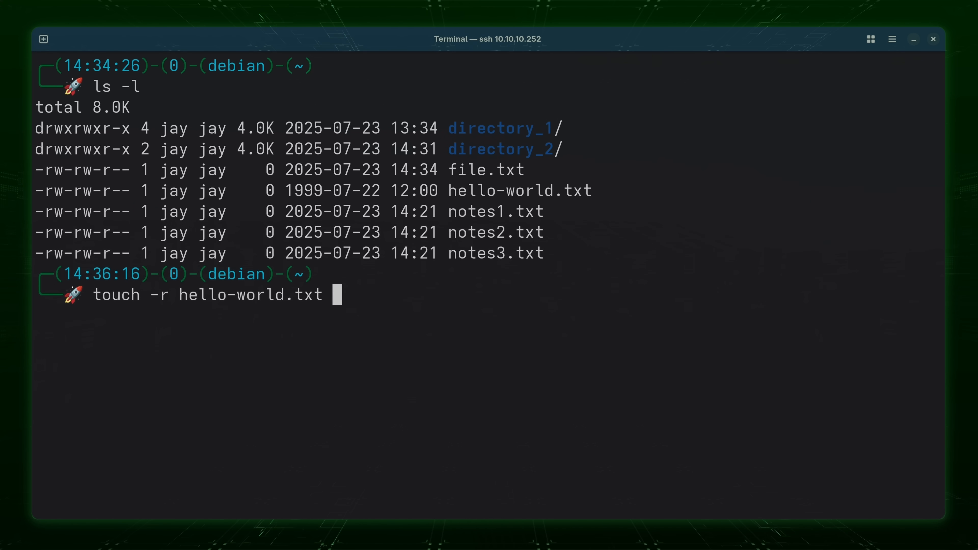
type("notes2")
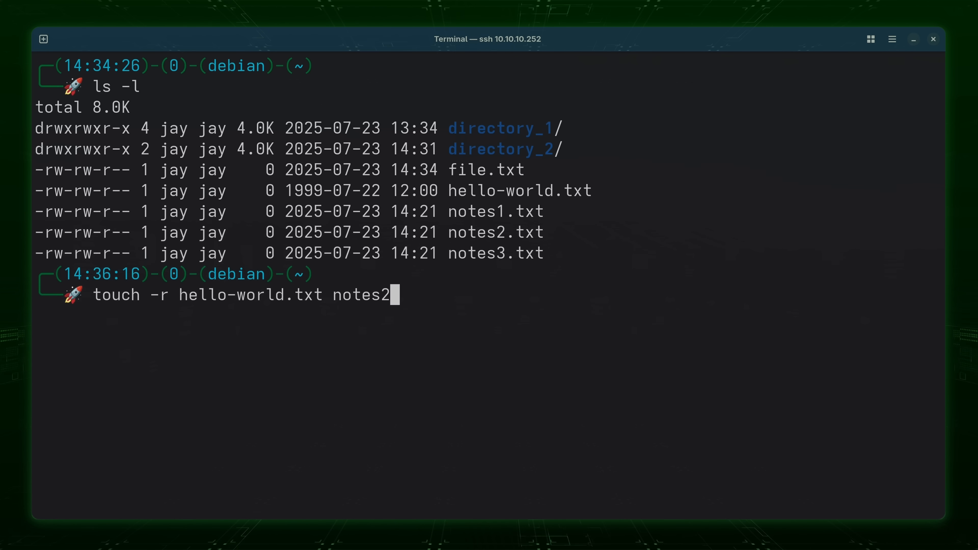
type(".txt")
type("ls")
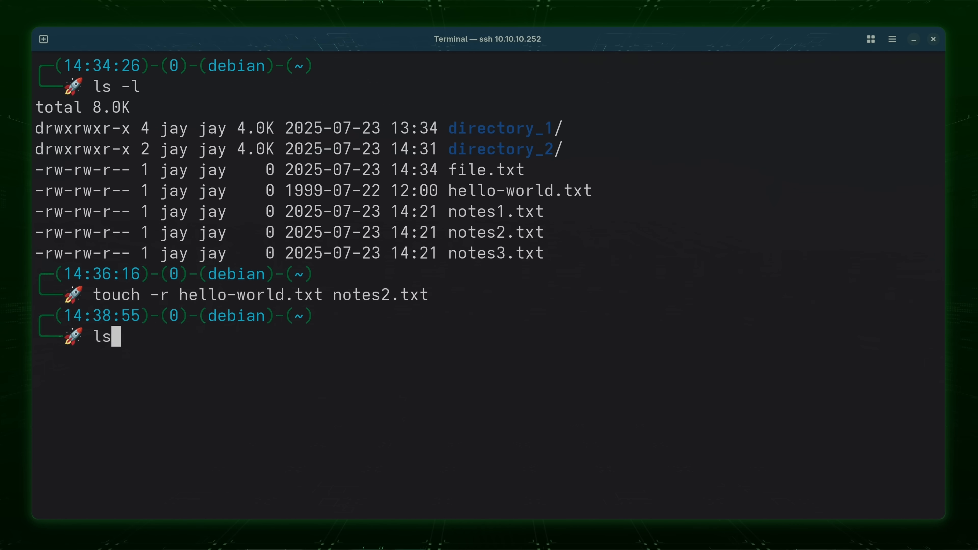
type("-l")
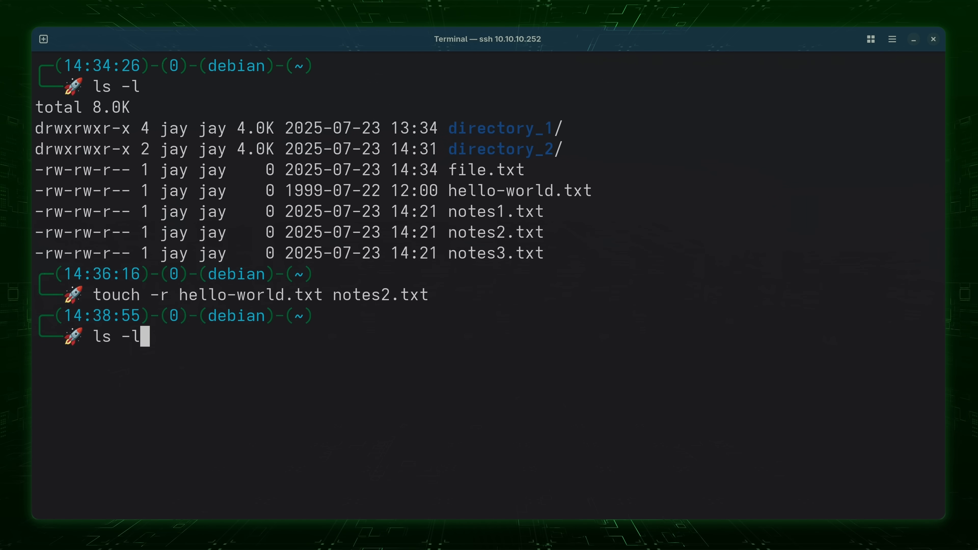
key("Return")
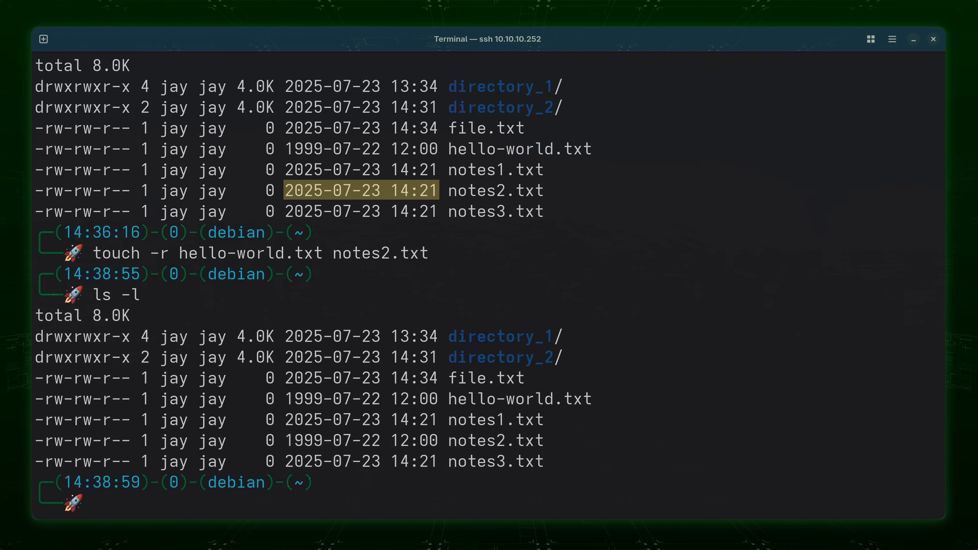